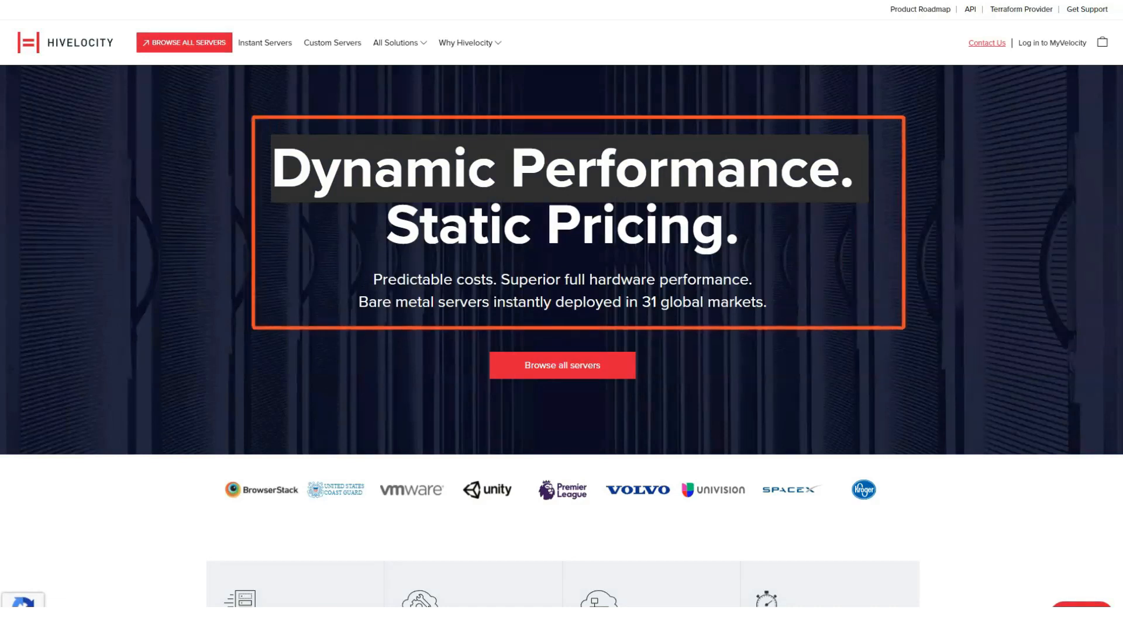
Step: Scroll down the Hivelocity homepage to the features accordion section
scroll("down", 3)
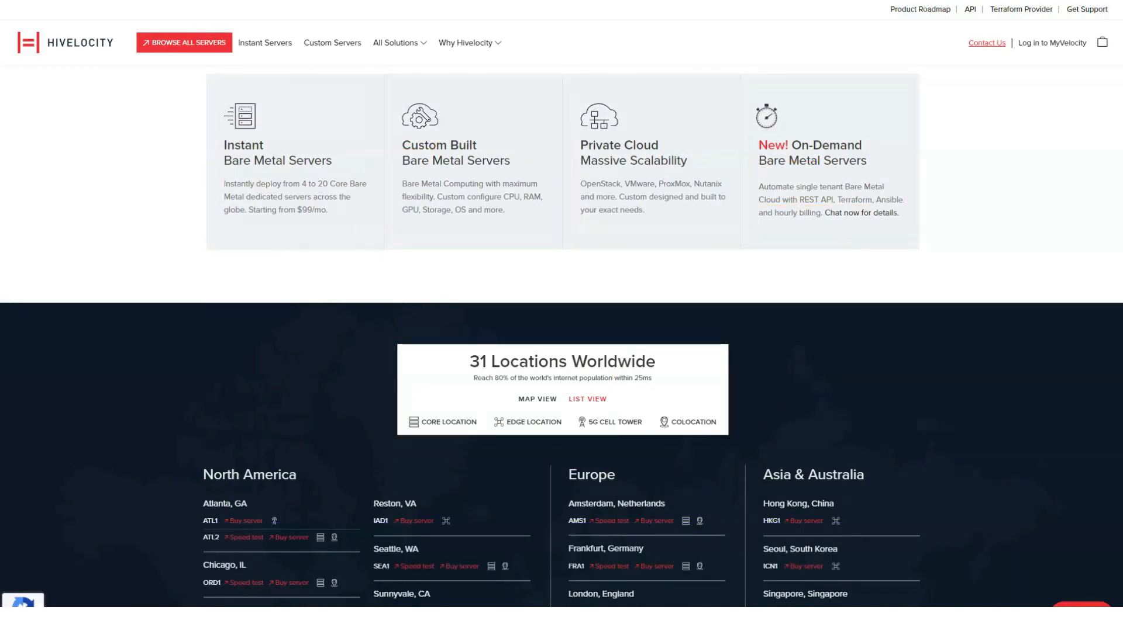
scroll("down", 3)
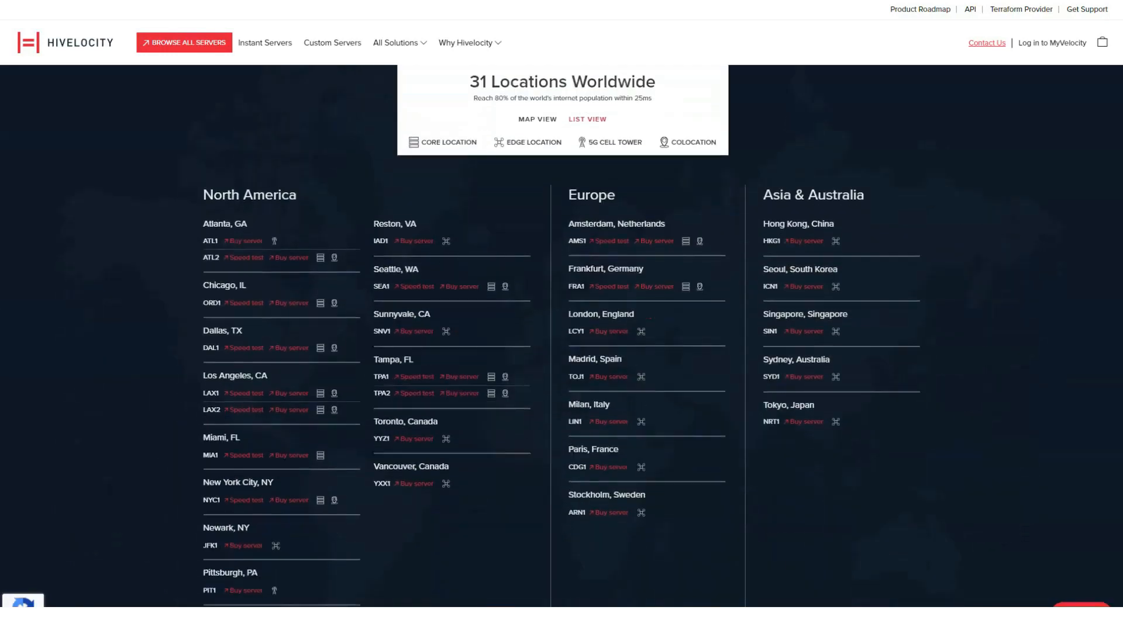
scroll("down", 3)
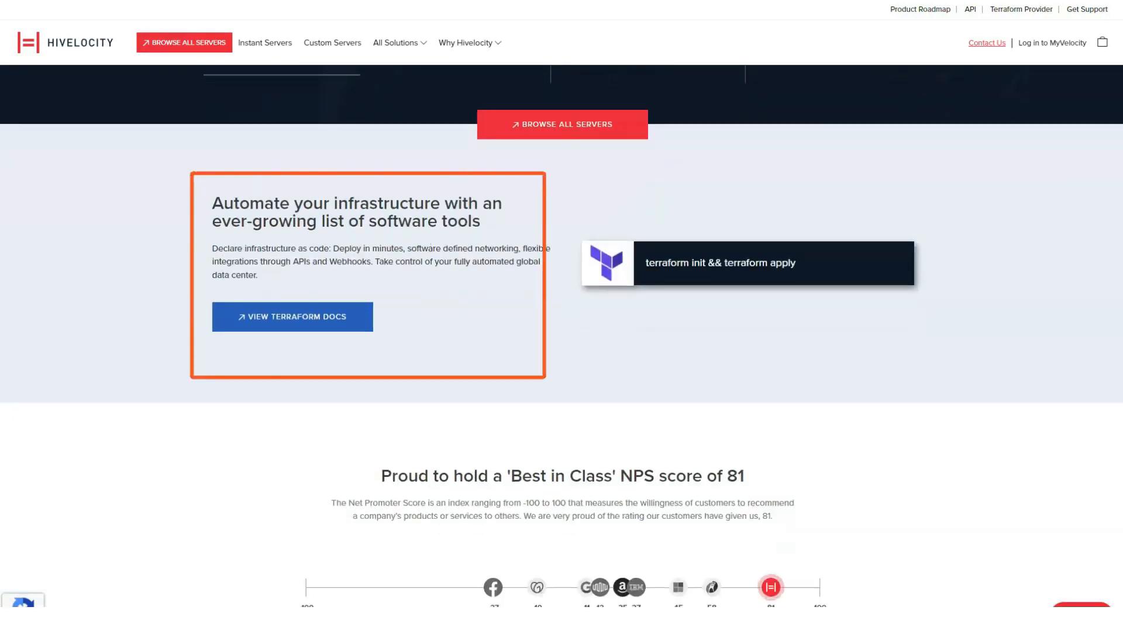
scroll("down", 3)
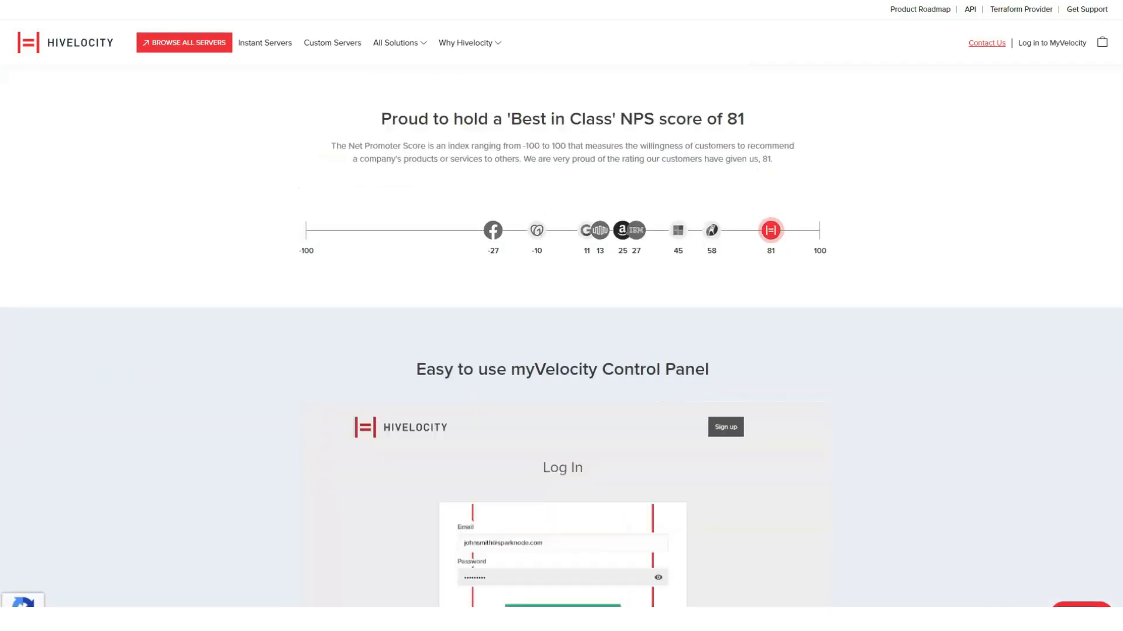
scroll("down", 3)
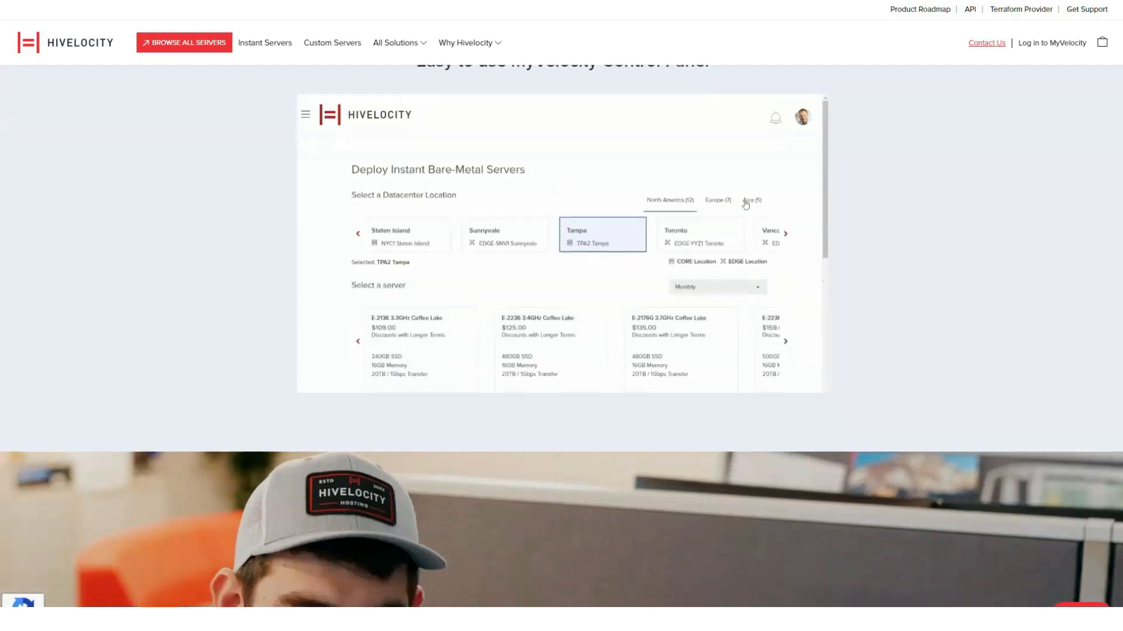
scroll("down", 3)
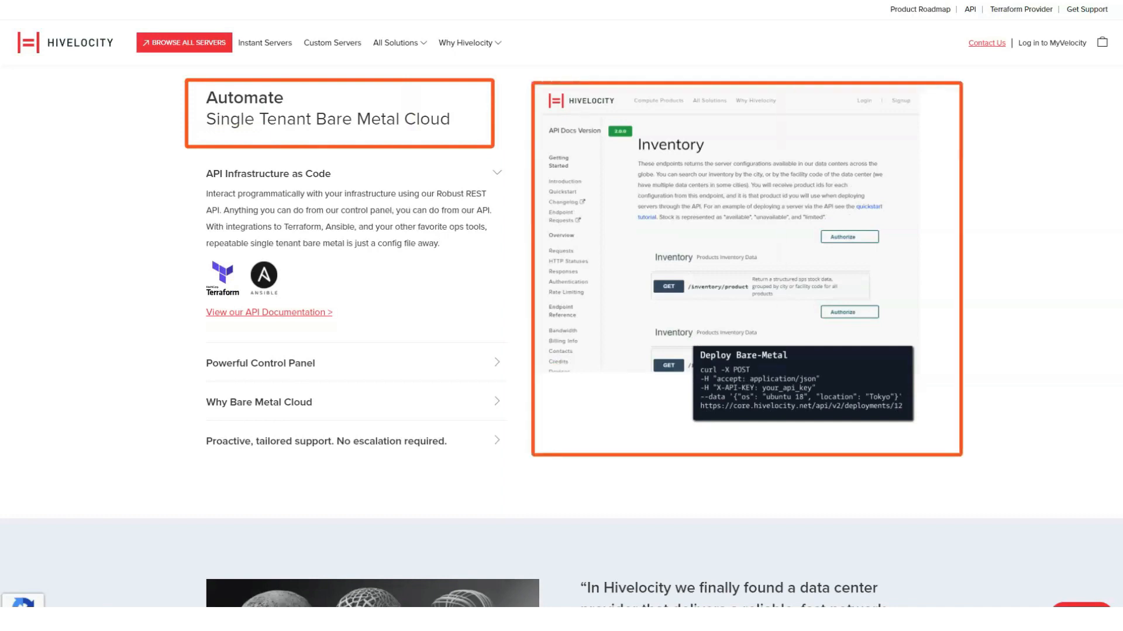
Step: Expand the 'Powerful Control Panel' and 'Proactive, tailored support' items and read on down the page
left_click(260, 363)
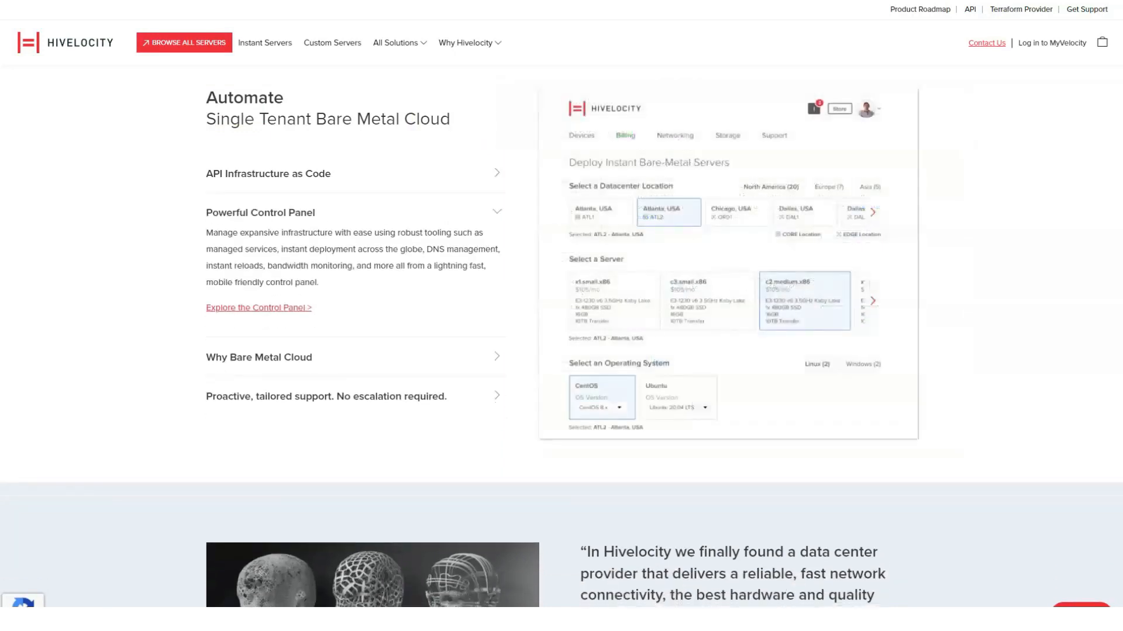
left_click(353, 396)
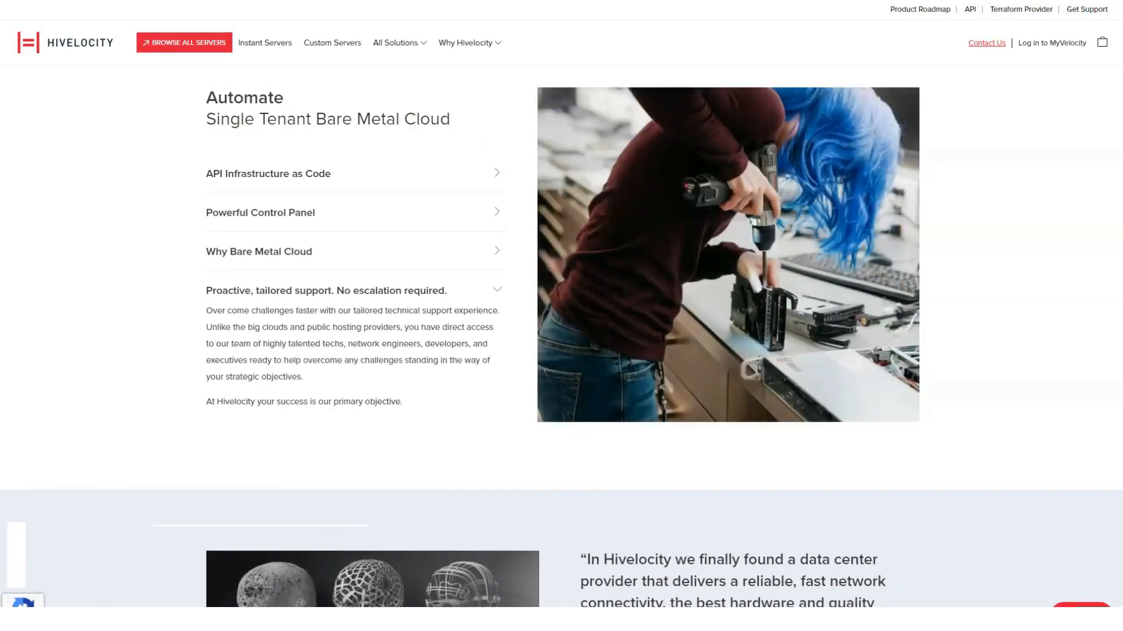
scroll("down", 3)
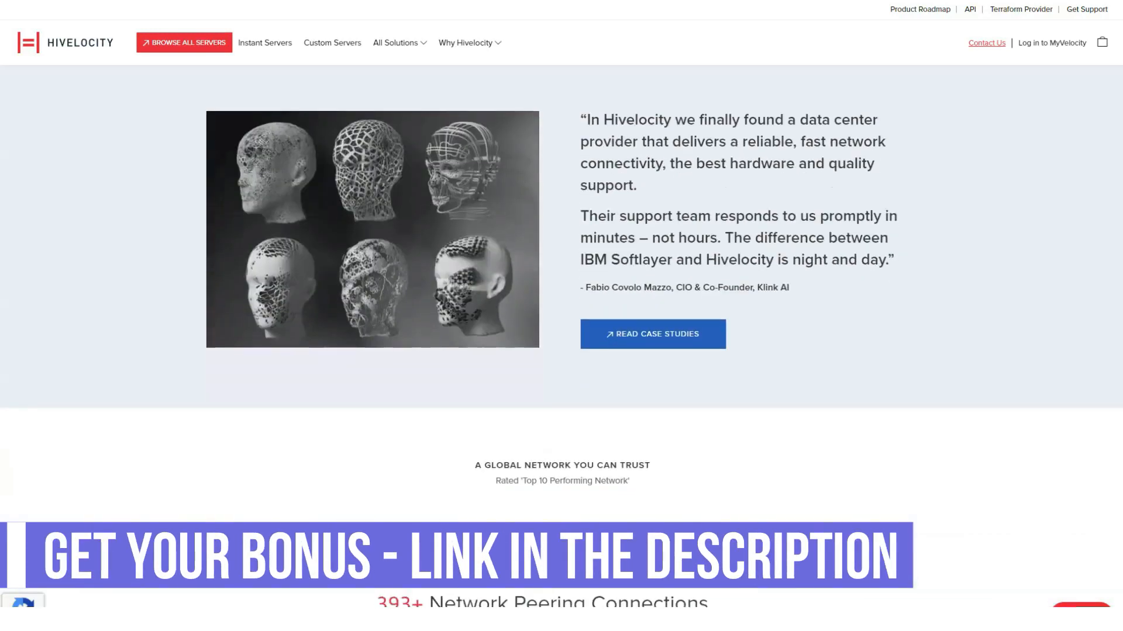
scroll("down", 3)
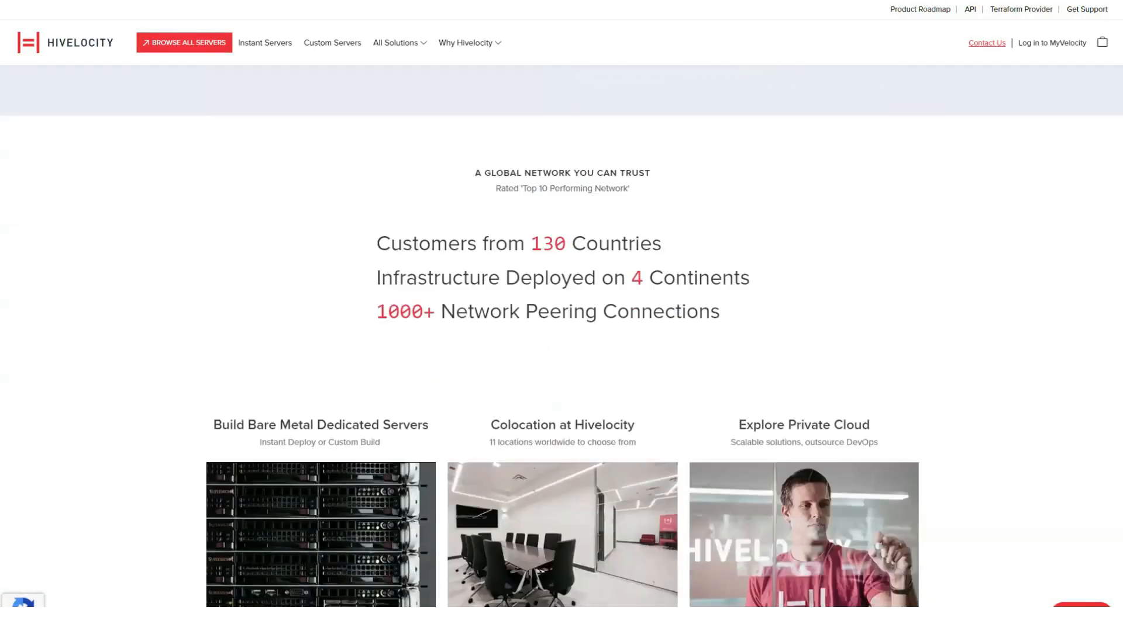
scroll("down", 3)
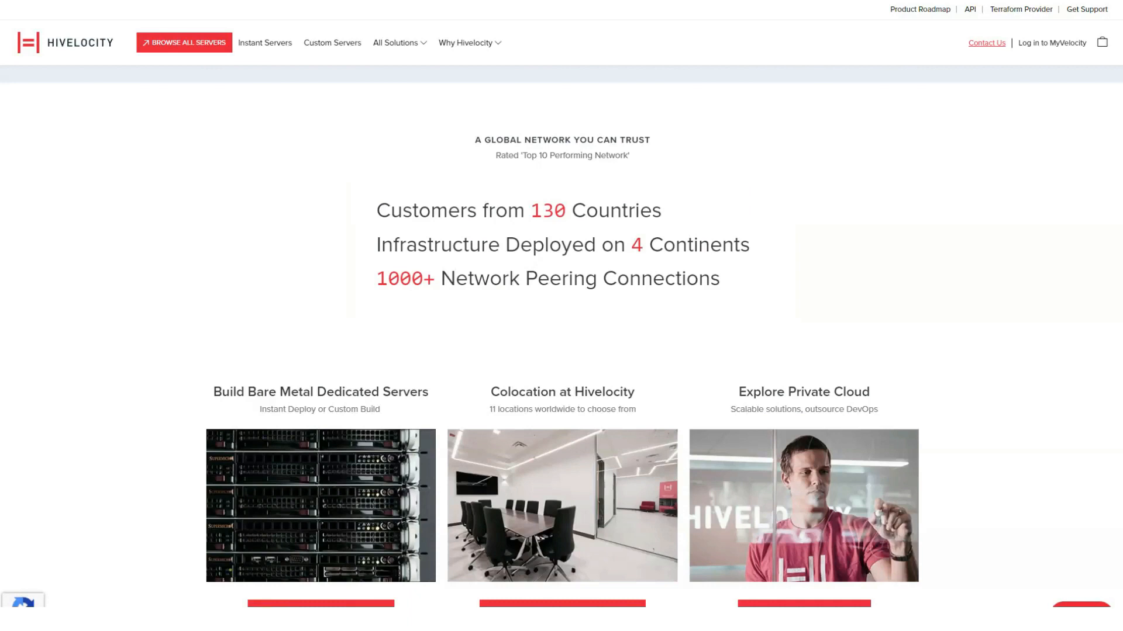
scroll("down", 3)
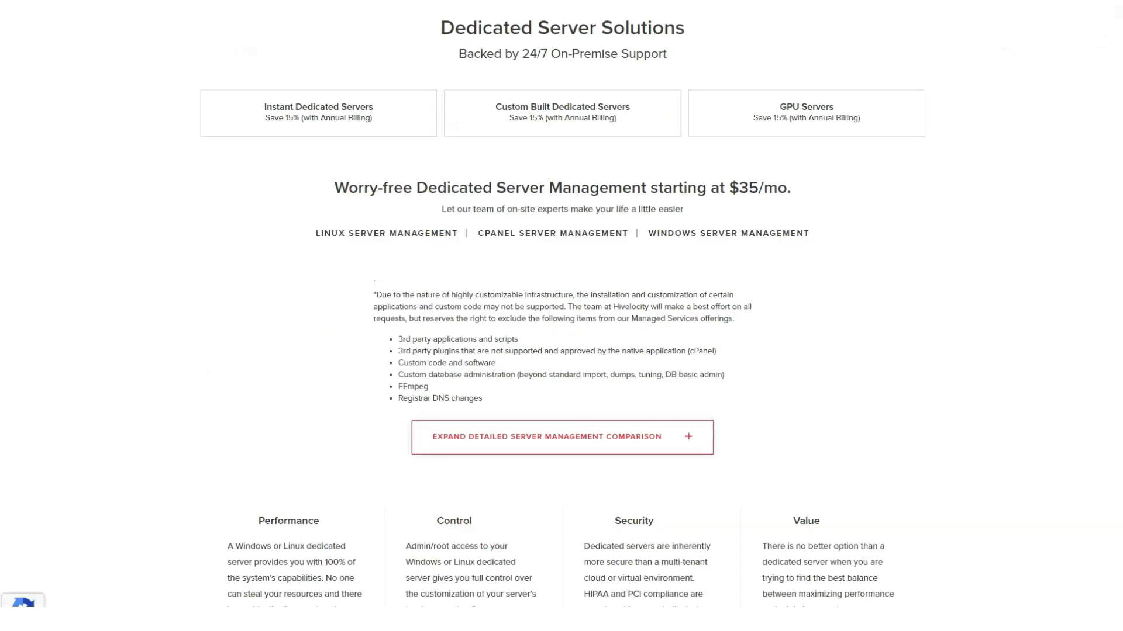
Step: Show the GPU Servers plans under Instant Dedicated Servers, four configurations from $919 to $1469 monthly
left_click(318, 113)
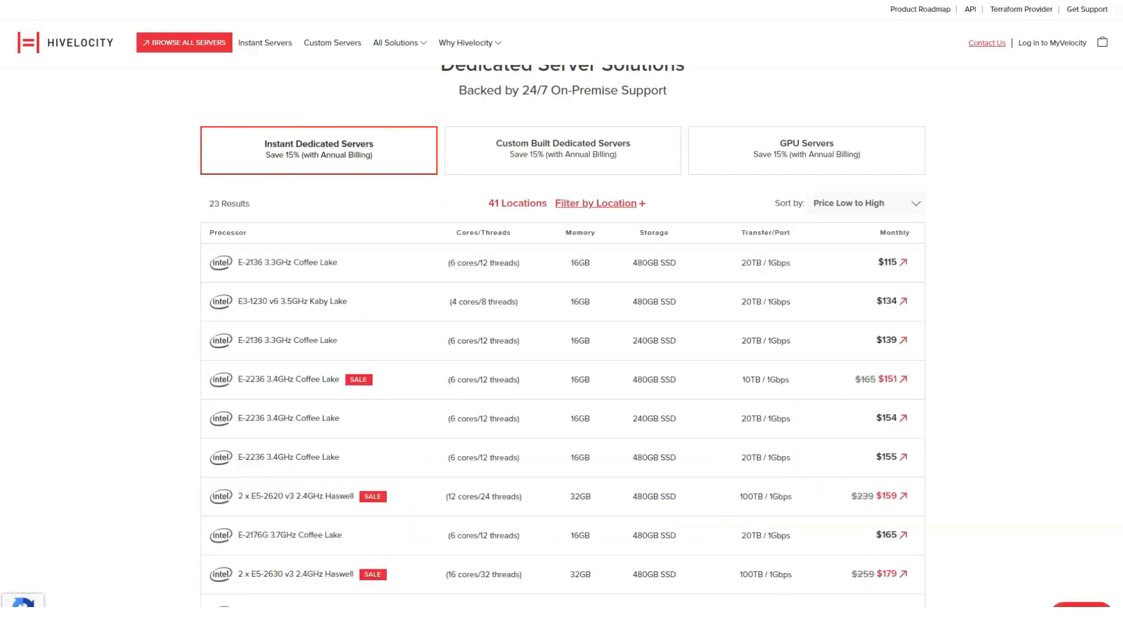
left_click(805, 151)
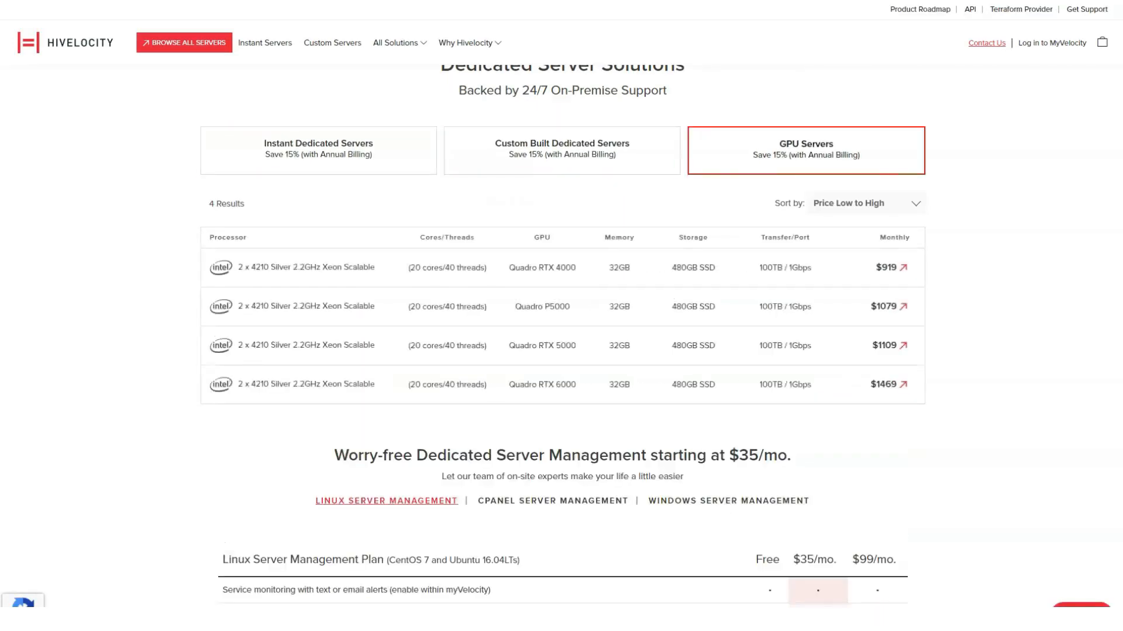
scroll("down", 3)
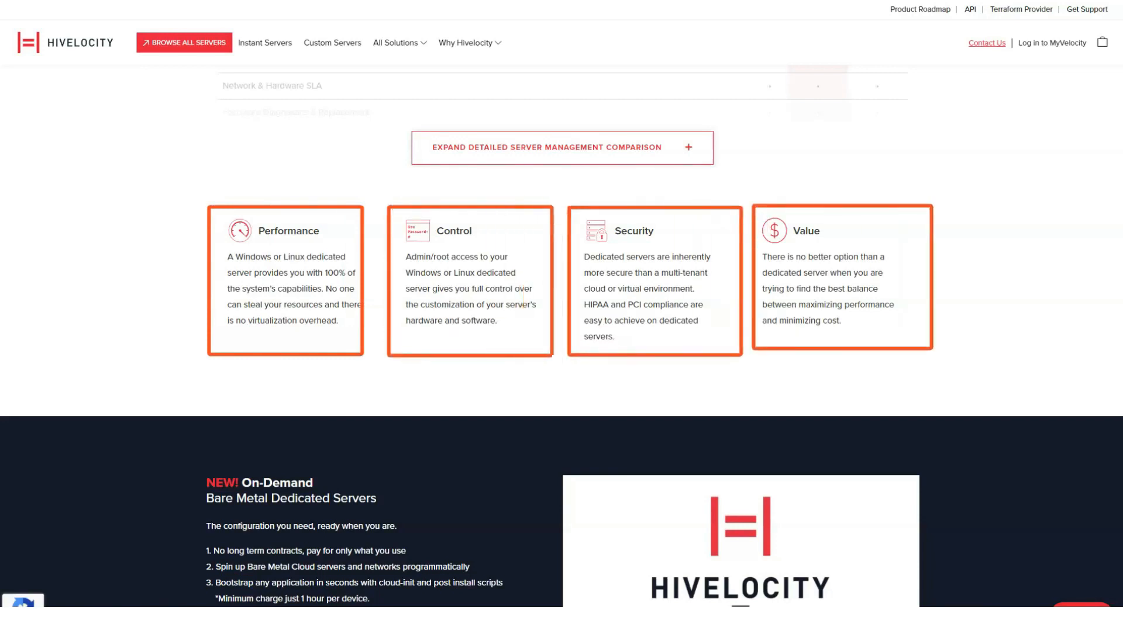
scroll("down", 3)
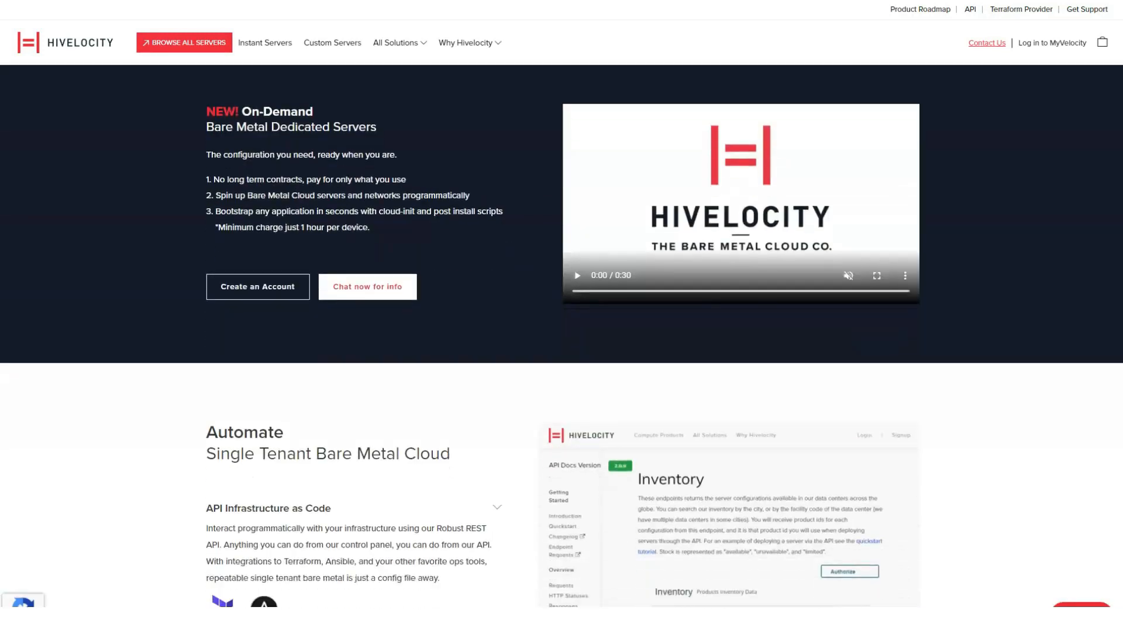
scroll("down", 3)
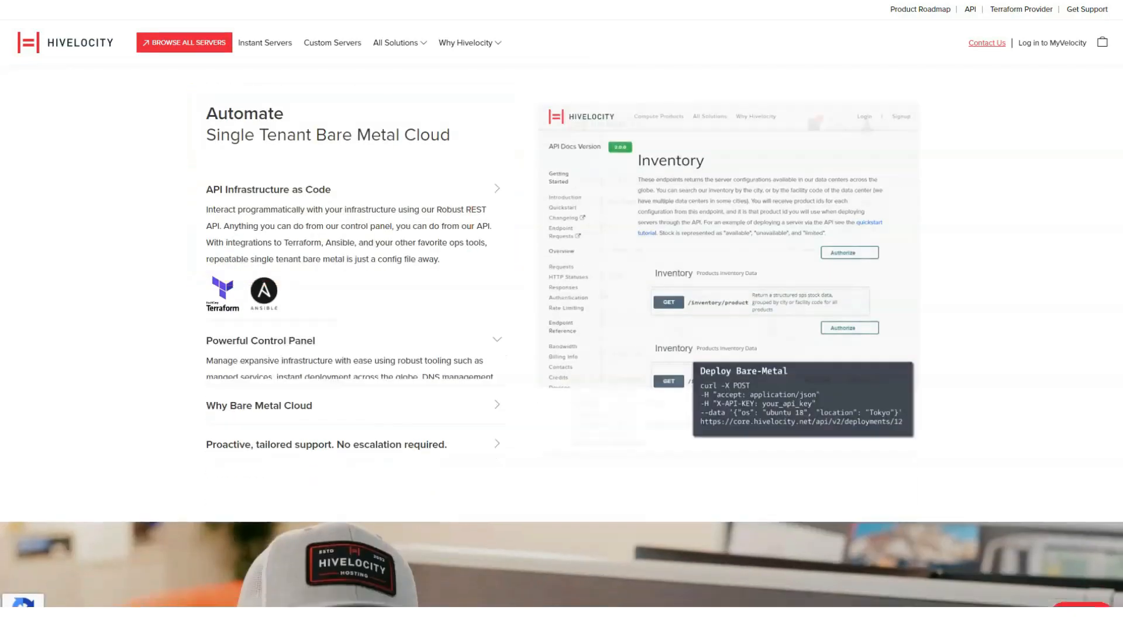
Step: Read down through the dedicated server FAQ and enhancement sections
scroll("down", 3)
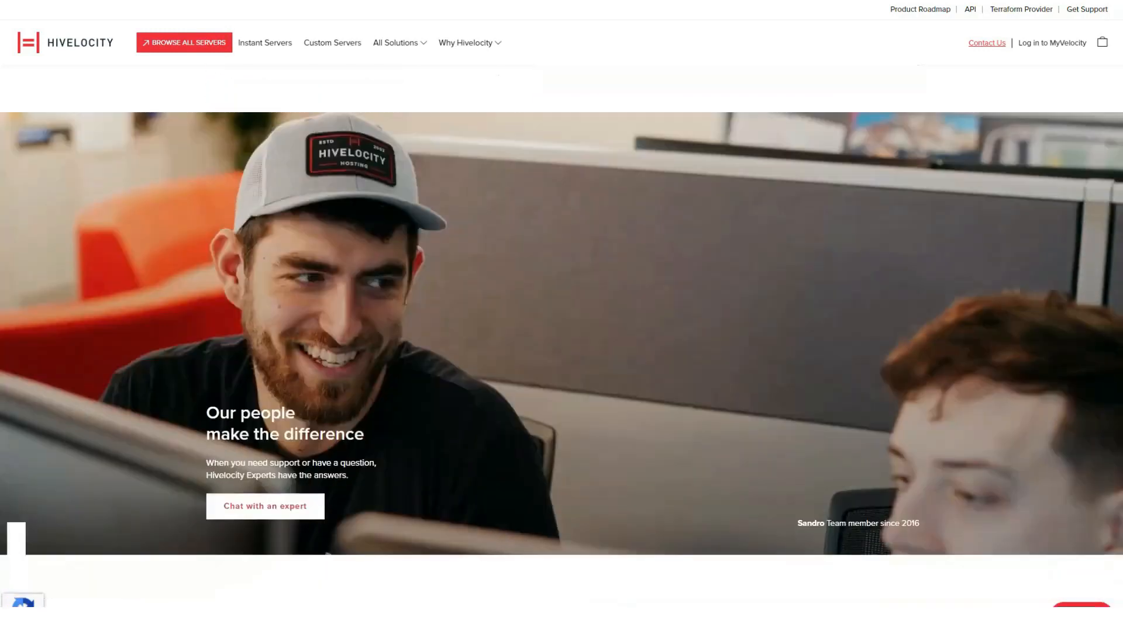
scroll("down", 3)
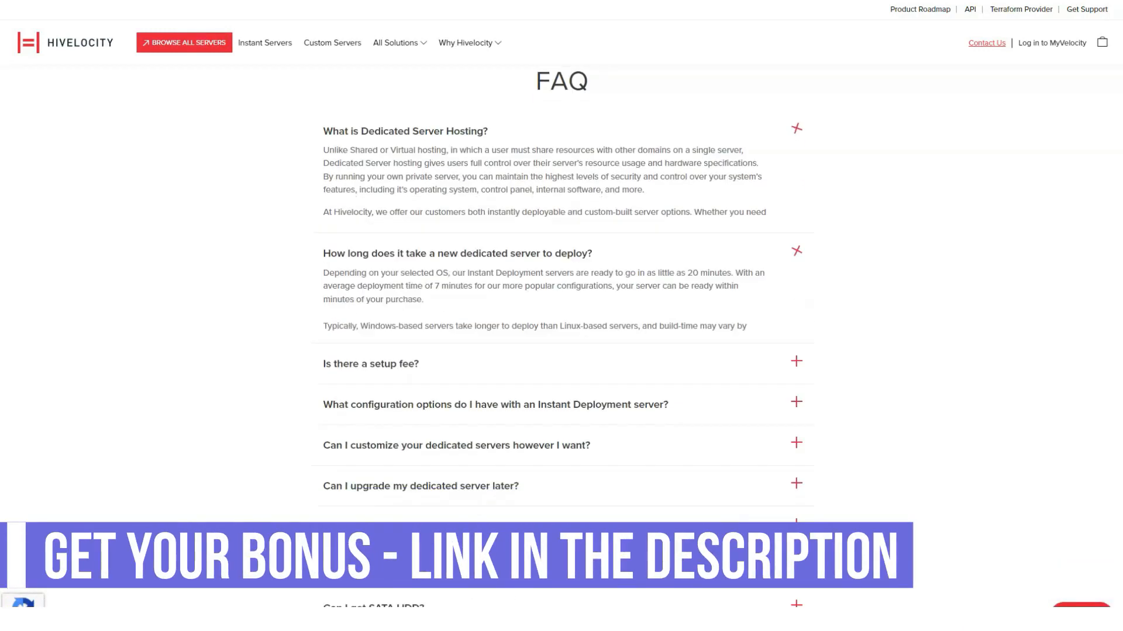
scroll("down", 3)
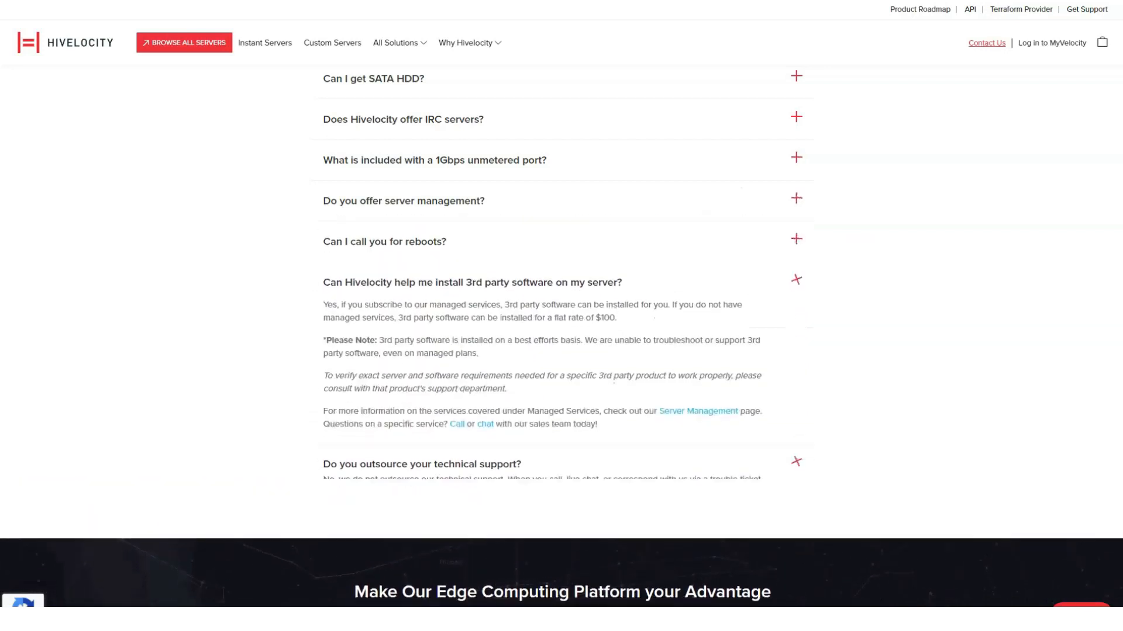
scroll("down", 3)
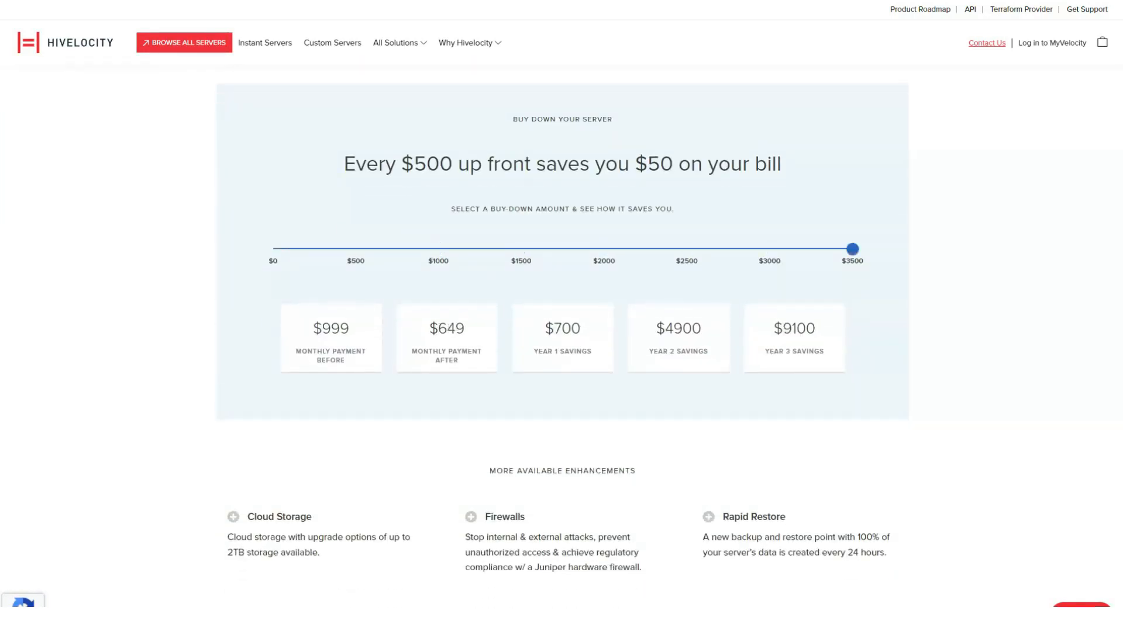
scroll("down", 3)
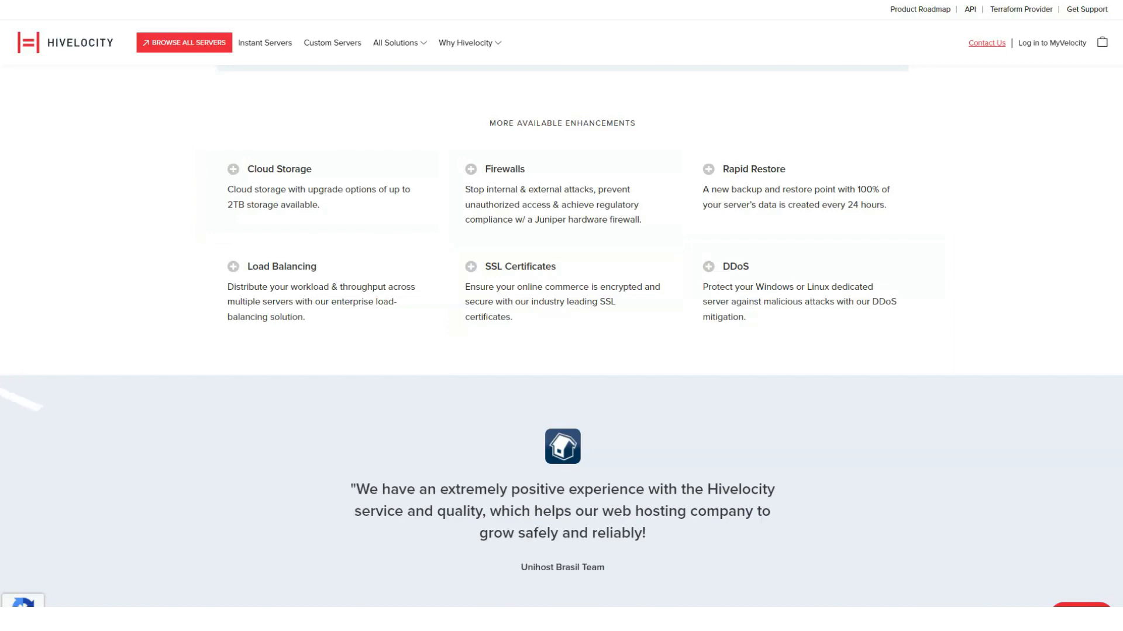
scroll("down", 3)
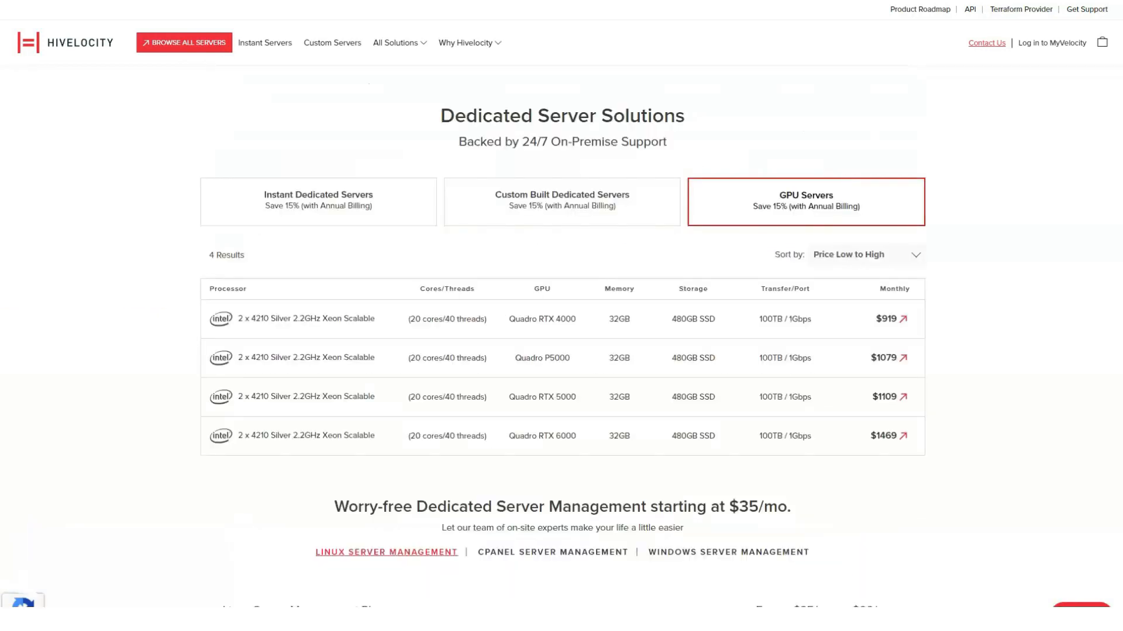
Step: Switch back to Instant Dedicated Servers and read down to the buy-down calculator and More Available Enhancements
scroll("down", 3)
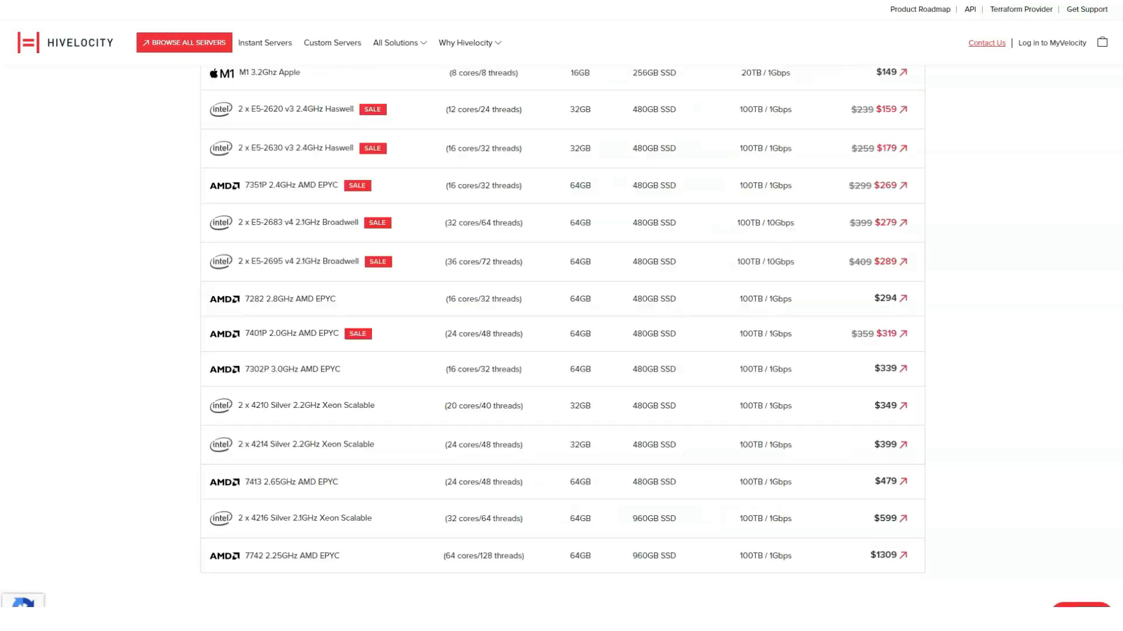
scroll("up", 3)
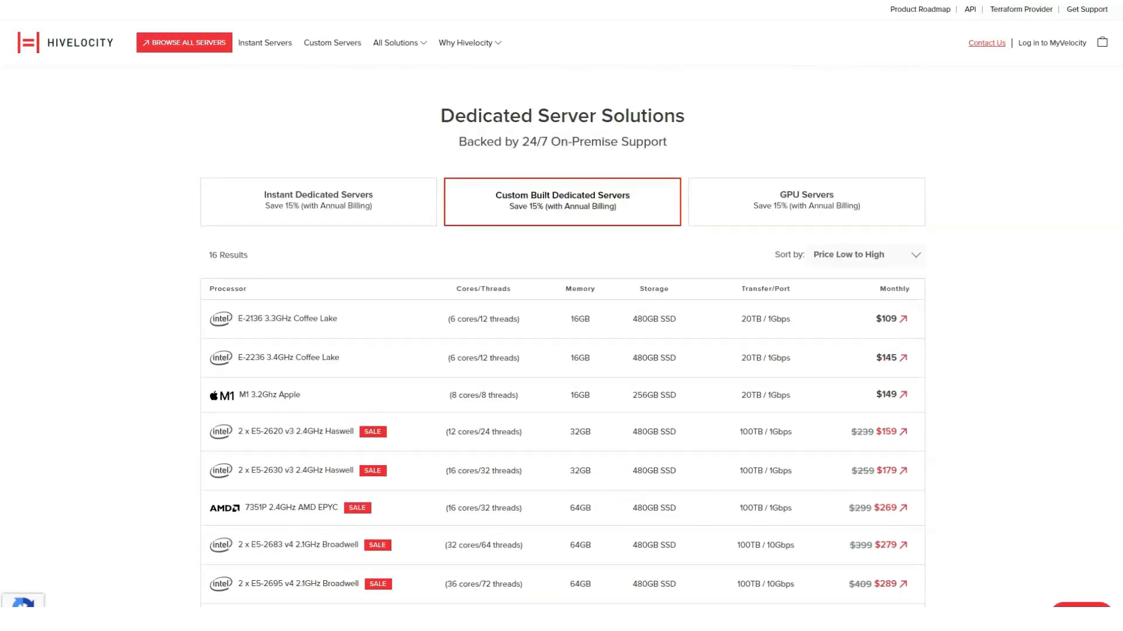
left_click(319, 201)
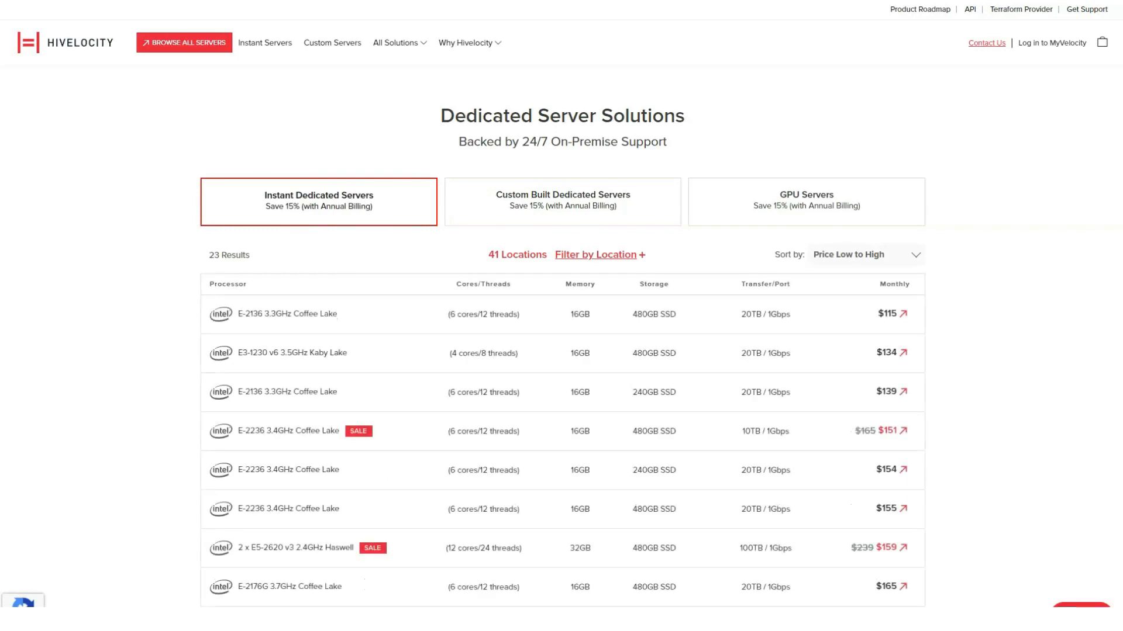
left_click(395, 43)
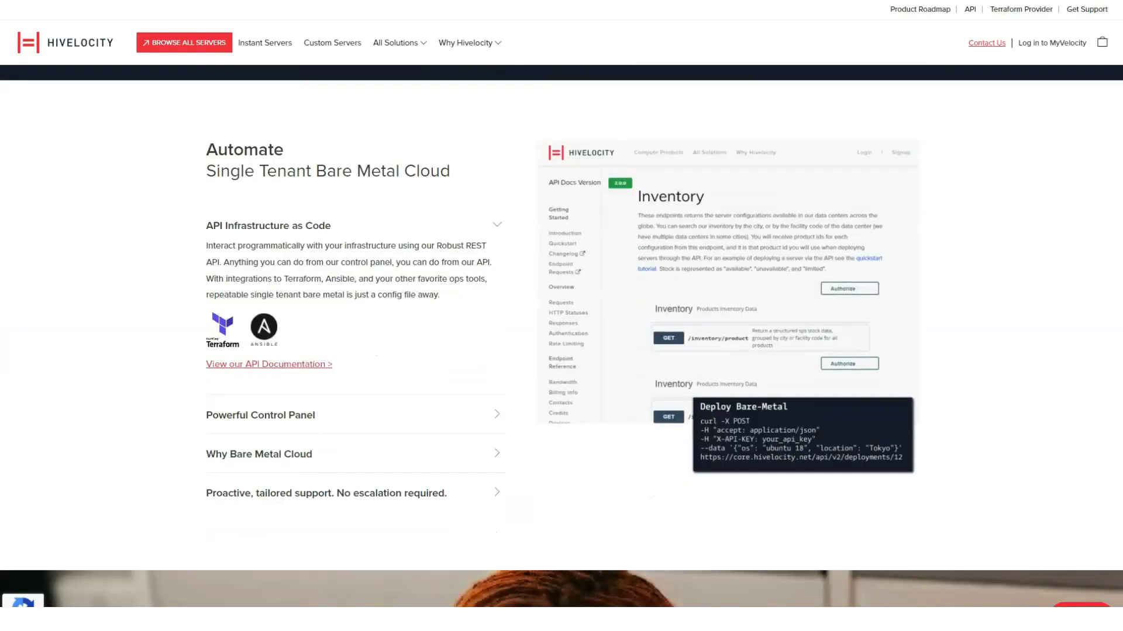
scroll("down", 3)
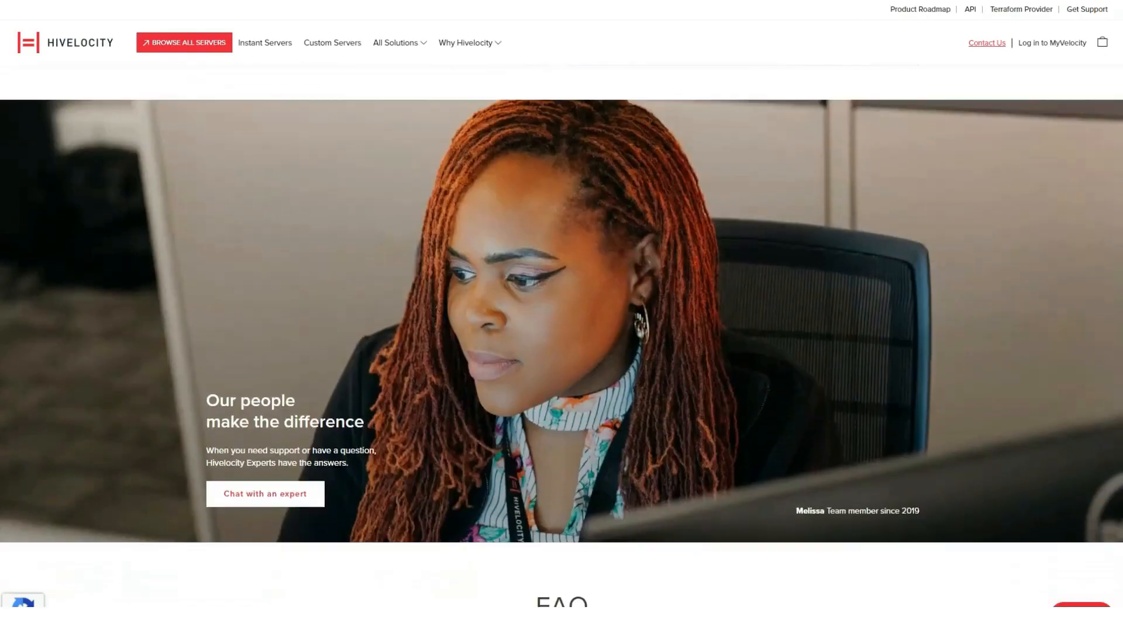
scroll("down", 3)
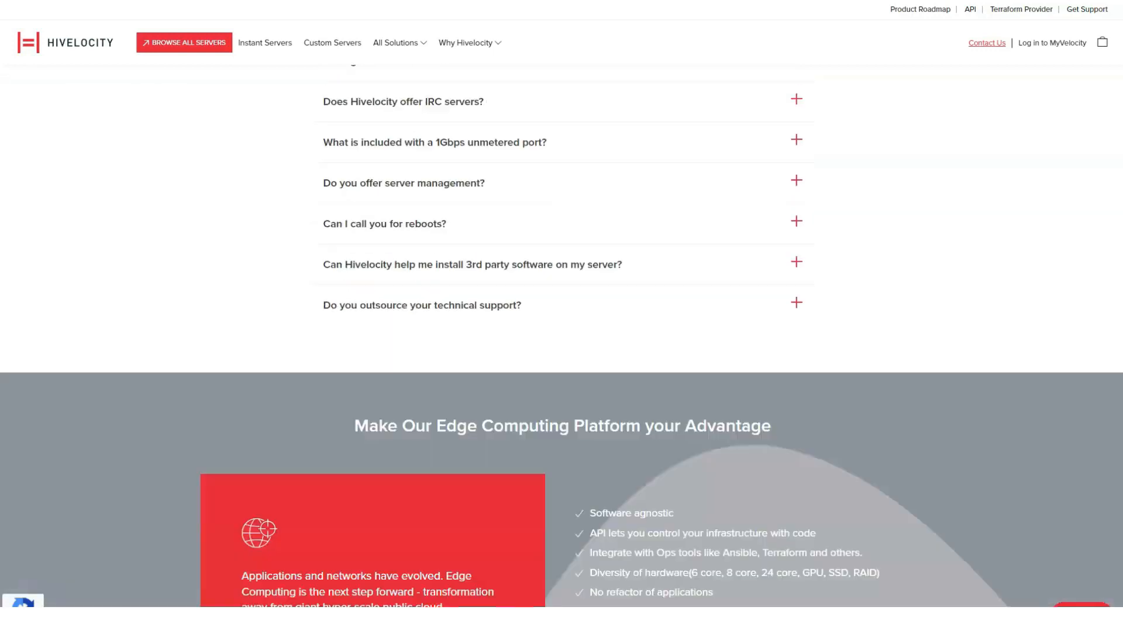
scroll("up", 3)
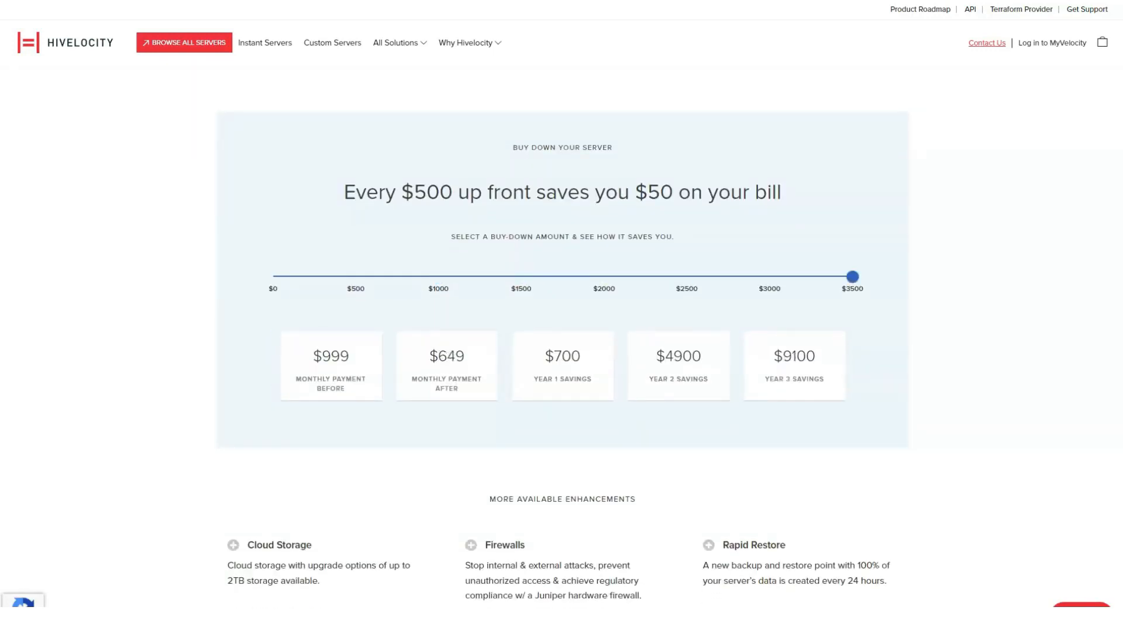
scroll("down", 3)
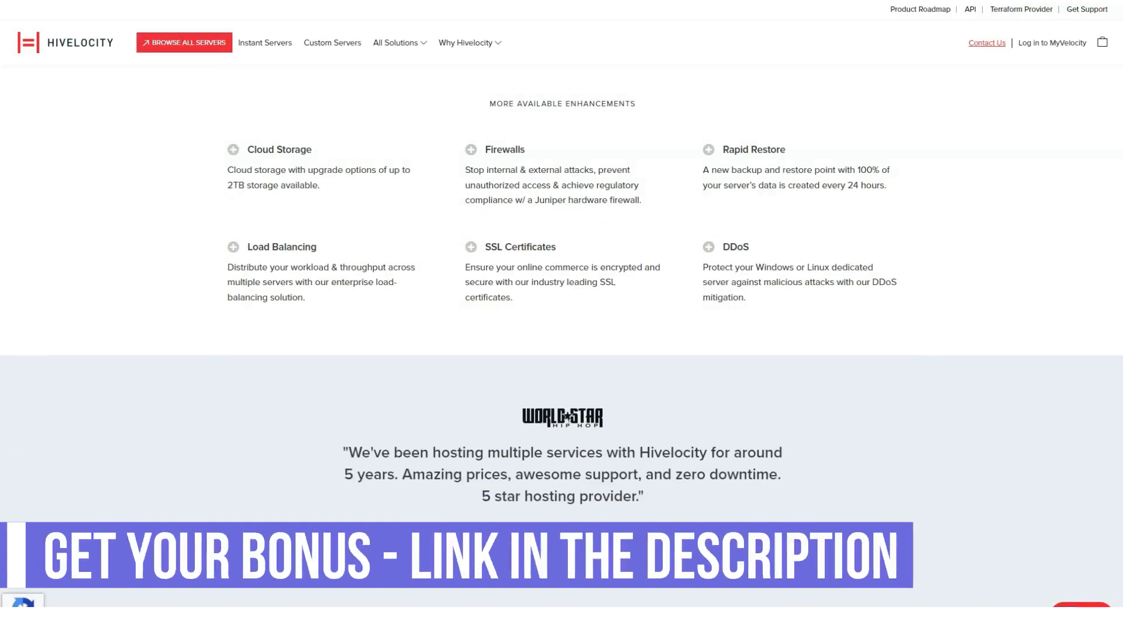
Step: Open Content Delivery Network from All Solutions and review per-GB zone pricing, analytics and Geo Blocking benefits
left_click(395, 43)
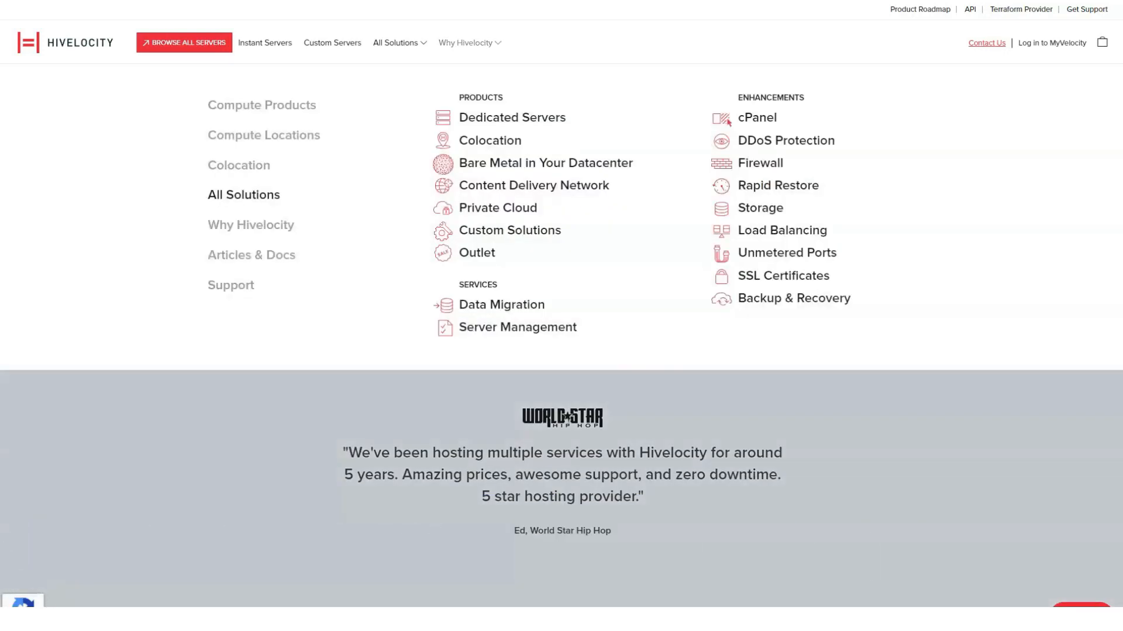
left_click(533, 187)
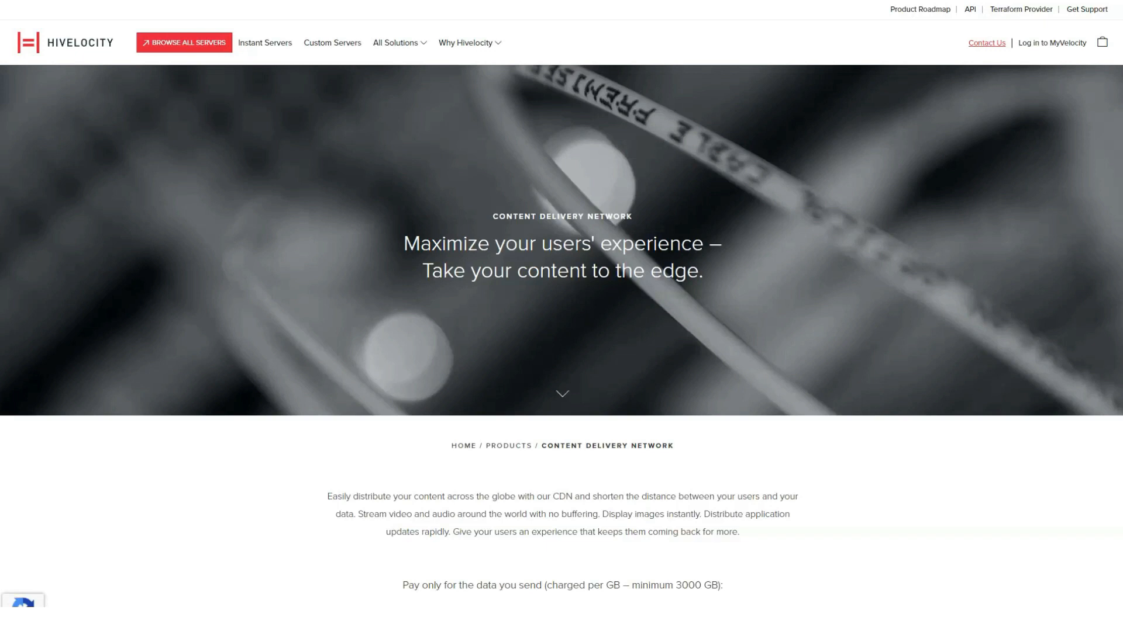
scroll("down", 3)
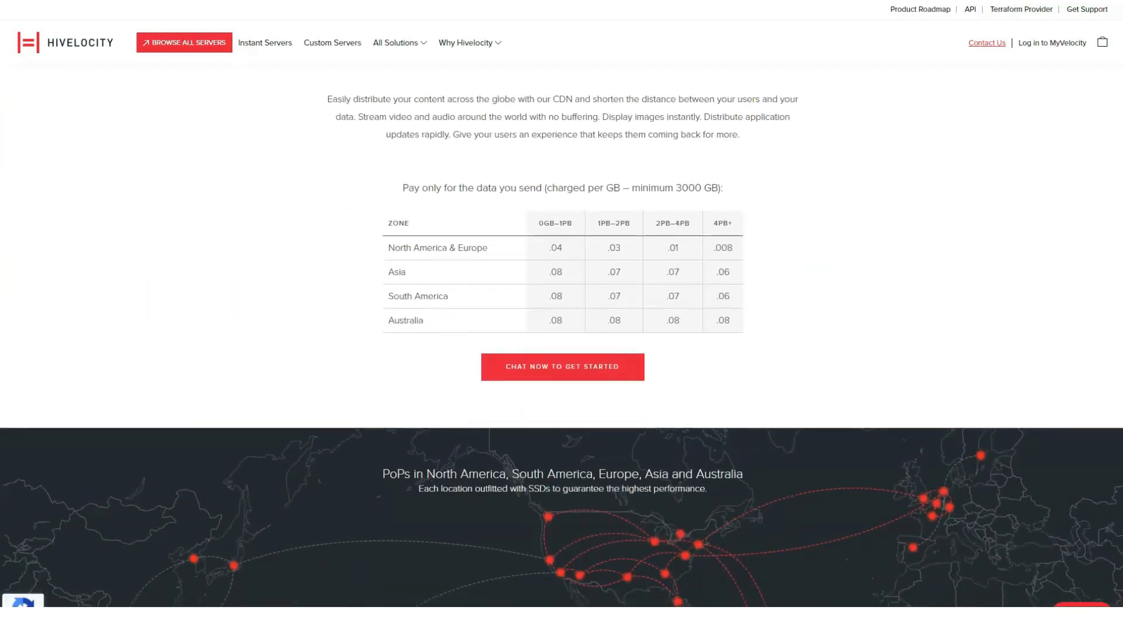
scroll("down", 3)
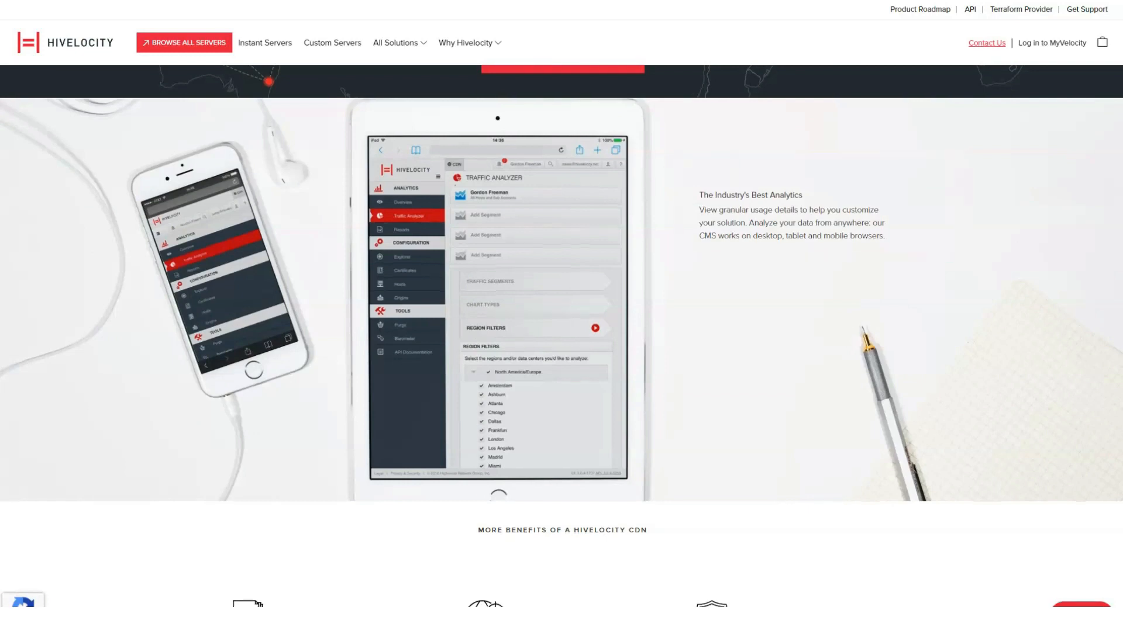
scroll("down", 3)
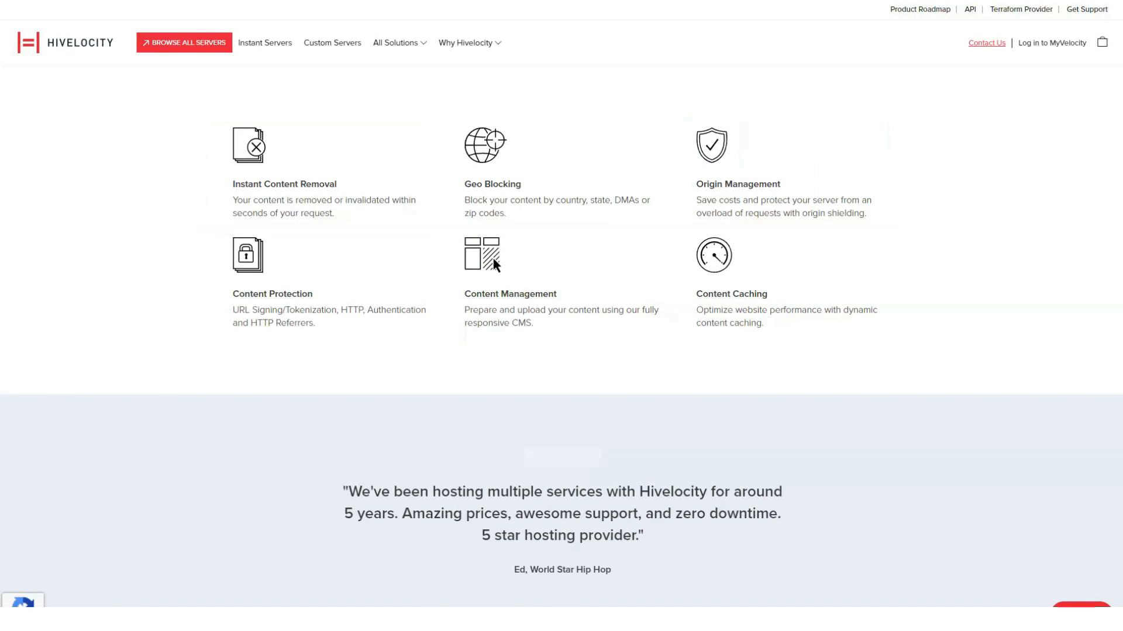
left_click(395, 42)
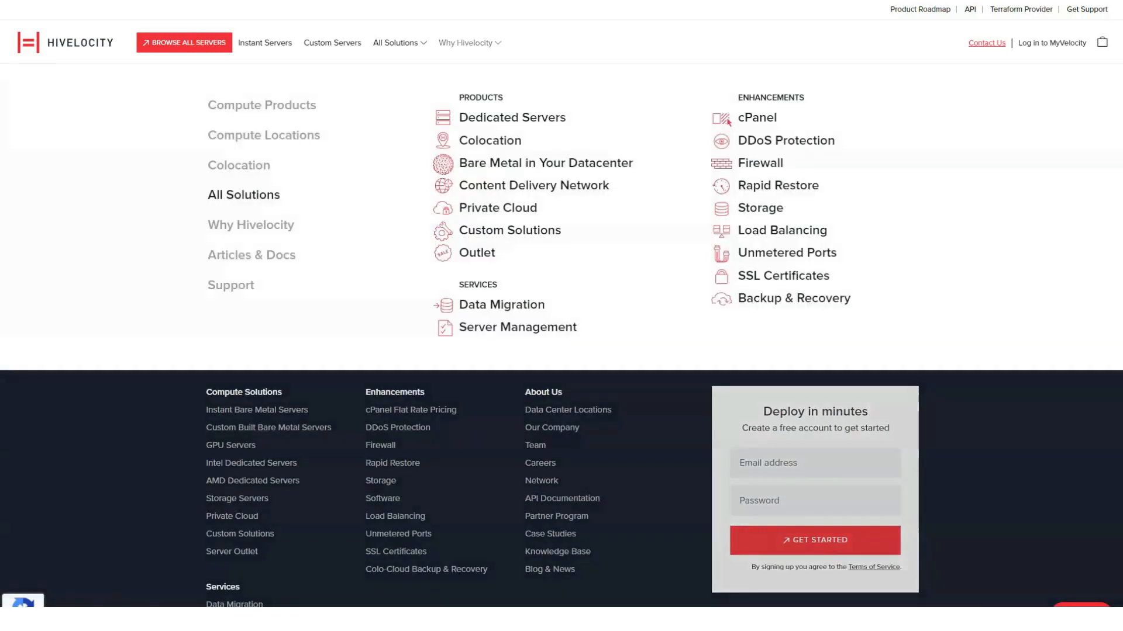
Step: Open Colocation from All Solutions and read past the thirteen-data-center map, benefits and location table to the quote form
left_click(511, 116)
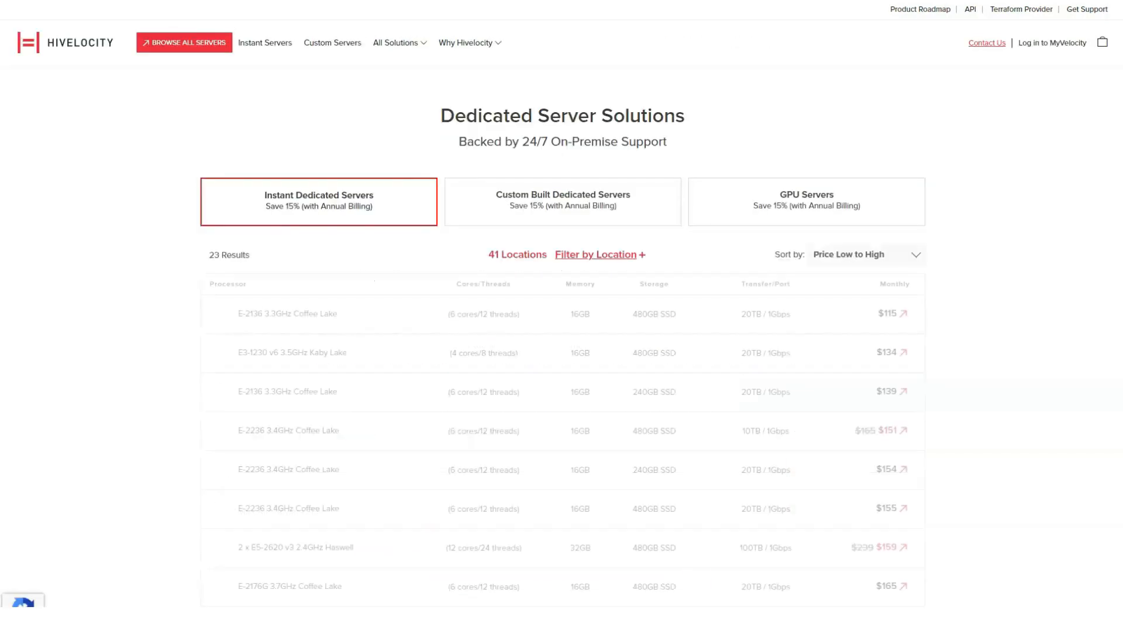
left_click(395, 42)
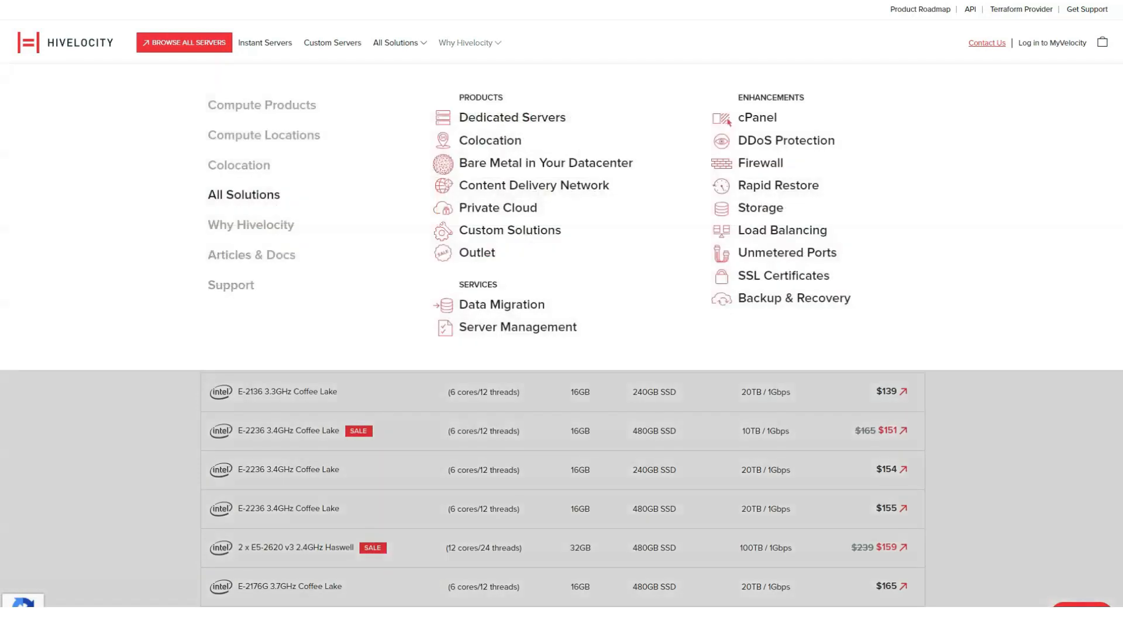
left_click(488, 140)
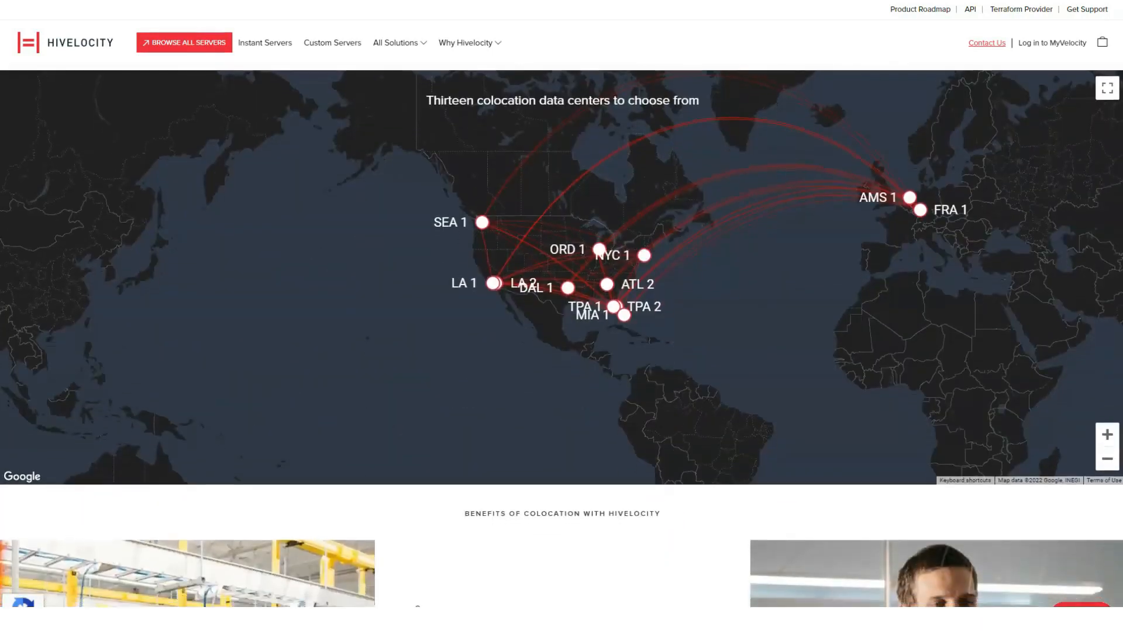
scroll("down", 3)
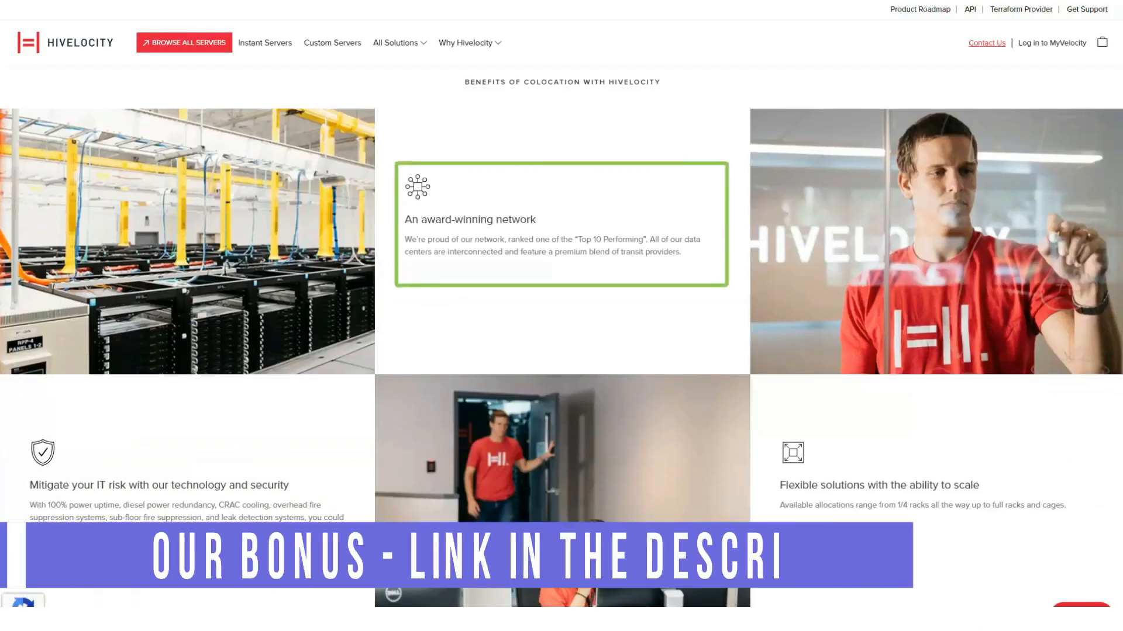
scroll("down", 3)
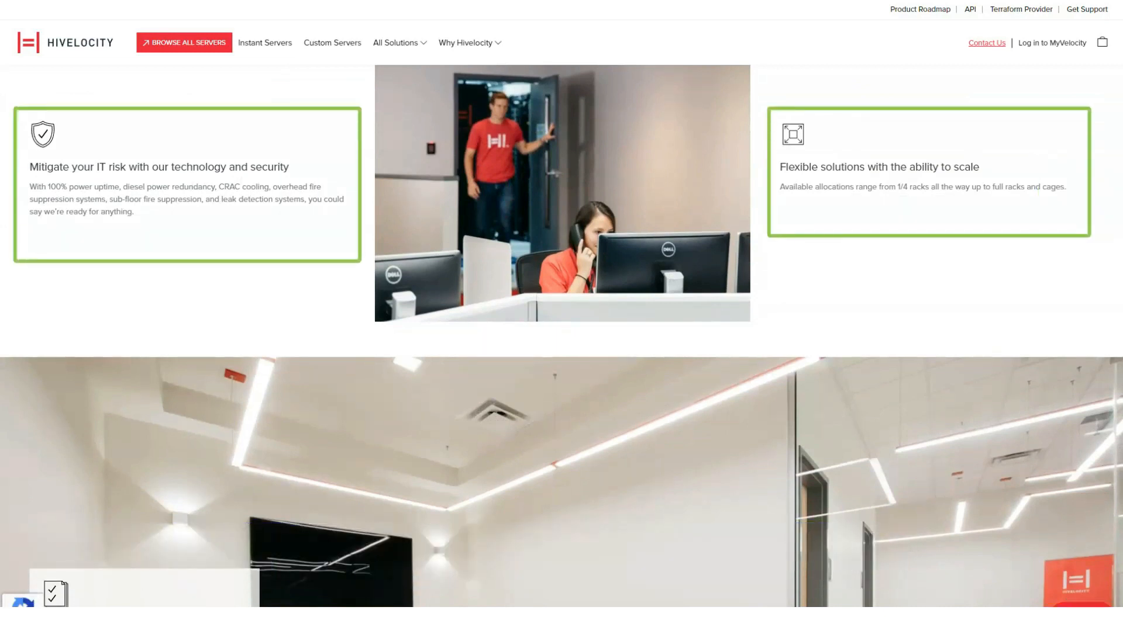
scroll("down", 3)
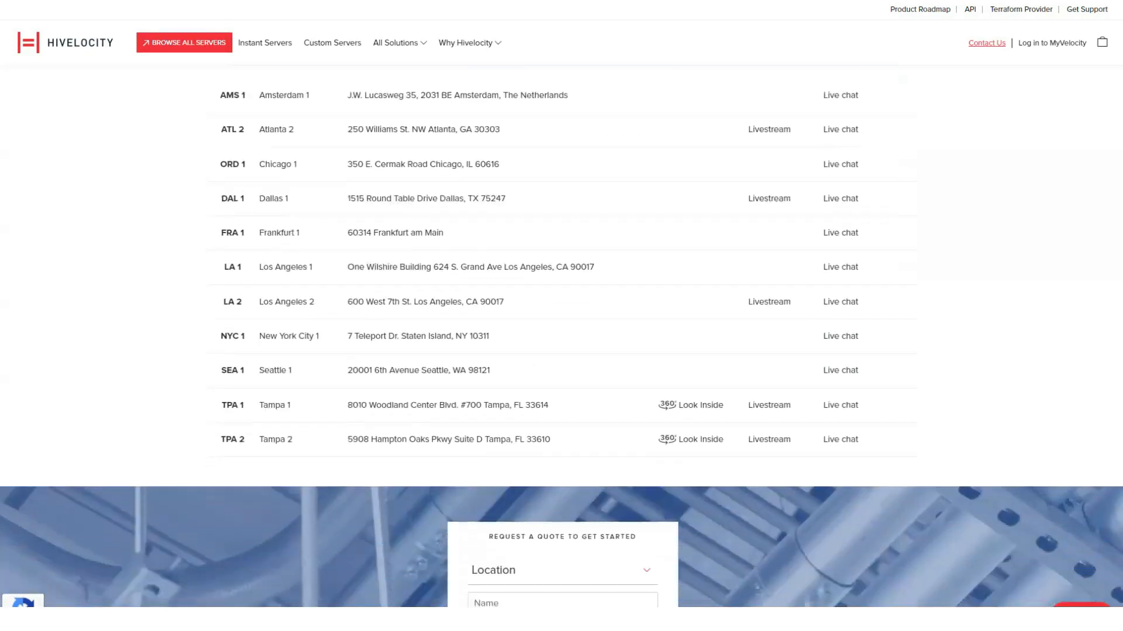
scroll("down", 3)
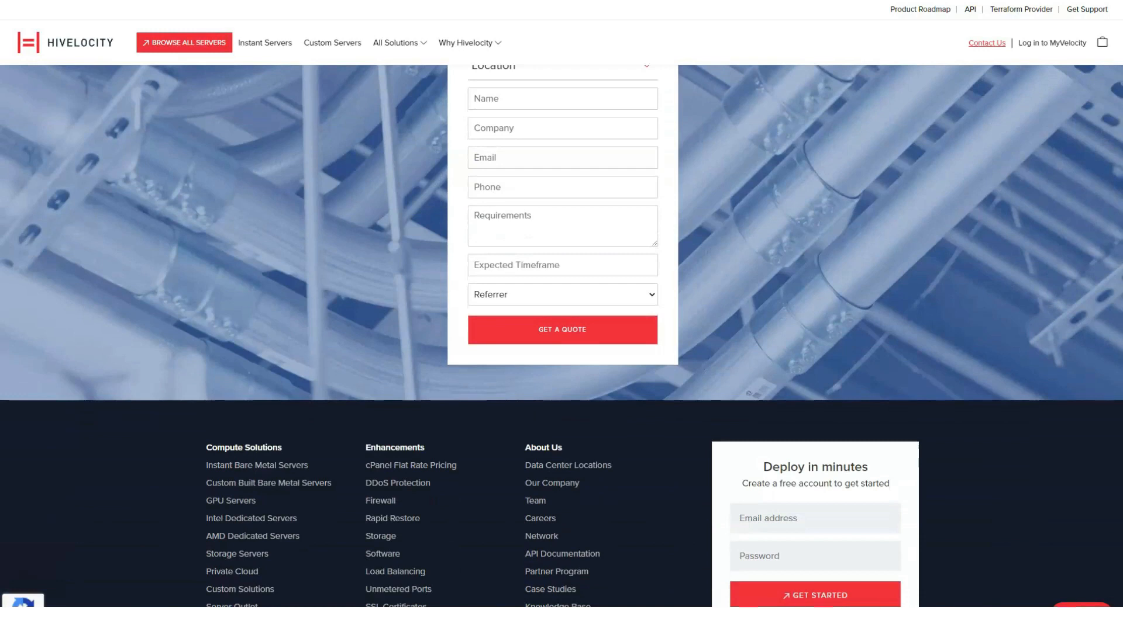
Step: Open Private Cloud from All Solutions and review single-tenant benefits and OpenStack, Nutanix, Proxmox and VMware platforms
left_click(395, 43)
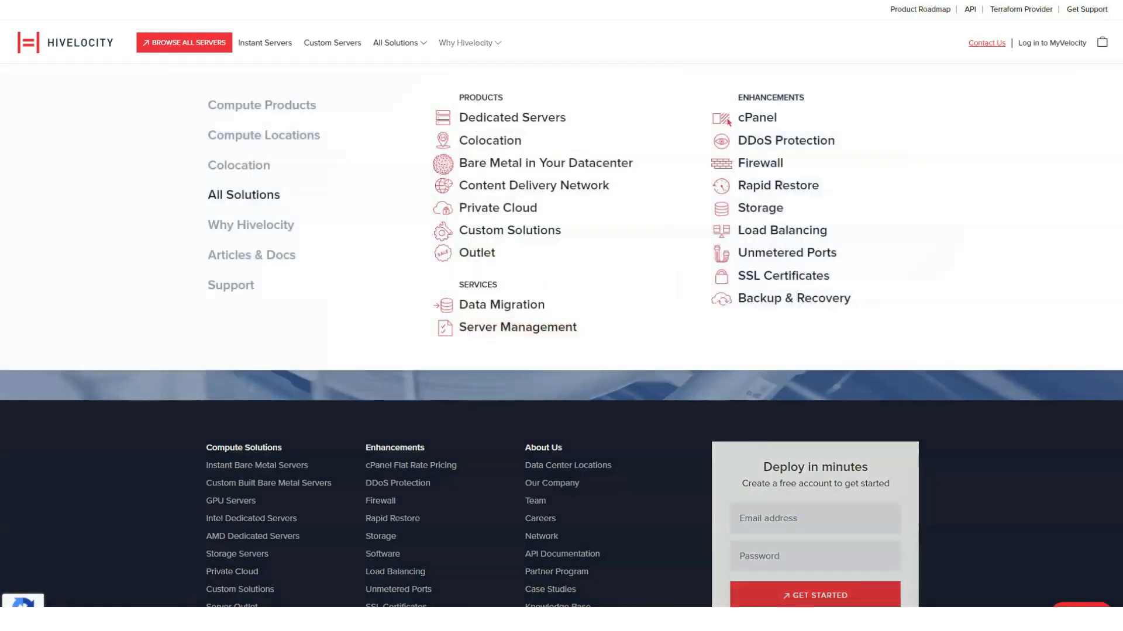
left_click(497, 209)
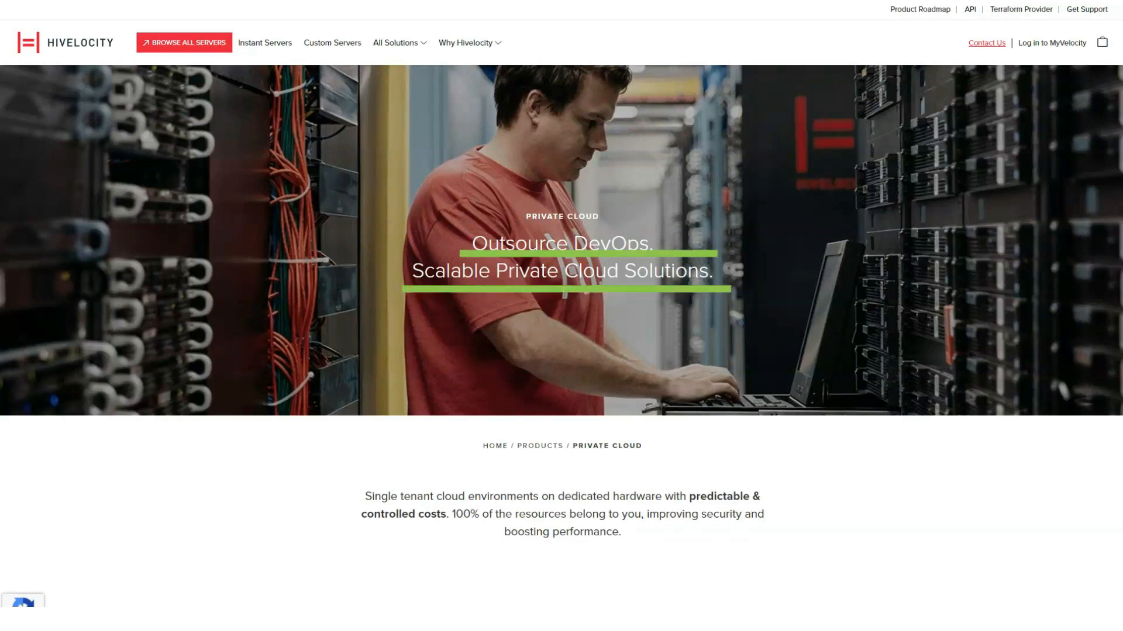
scroll("down", 3)
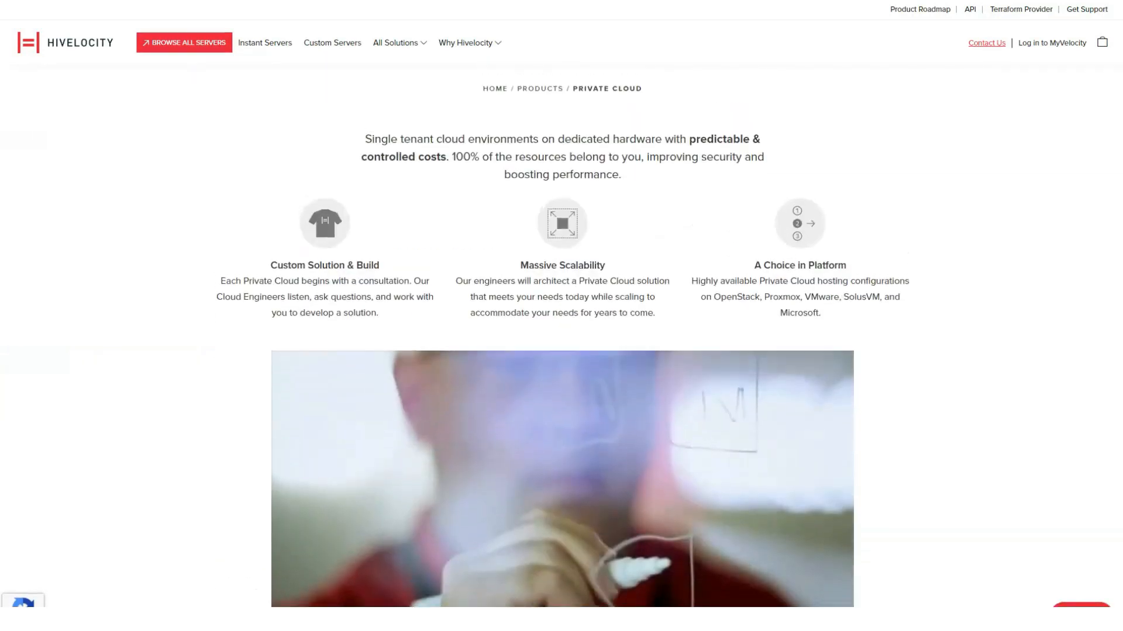
scroll("down", 3)
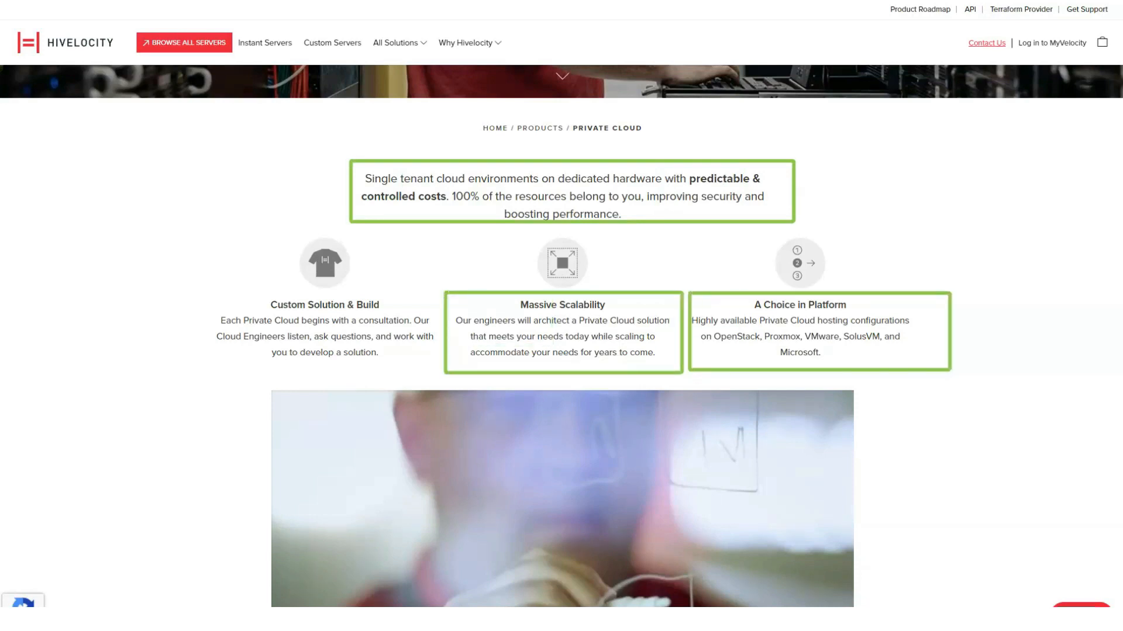
scroll("down", 3)
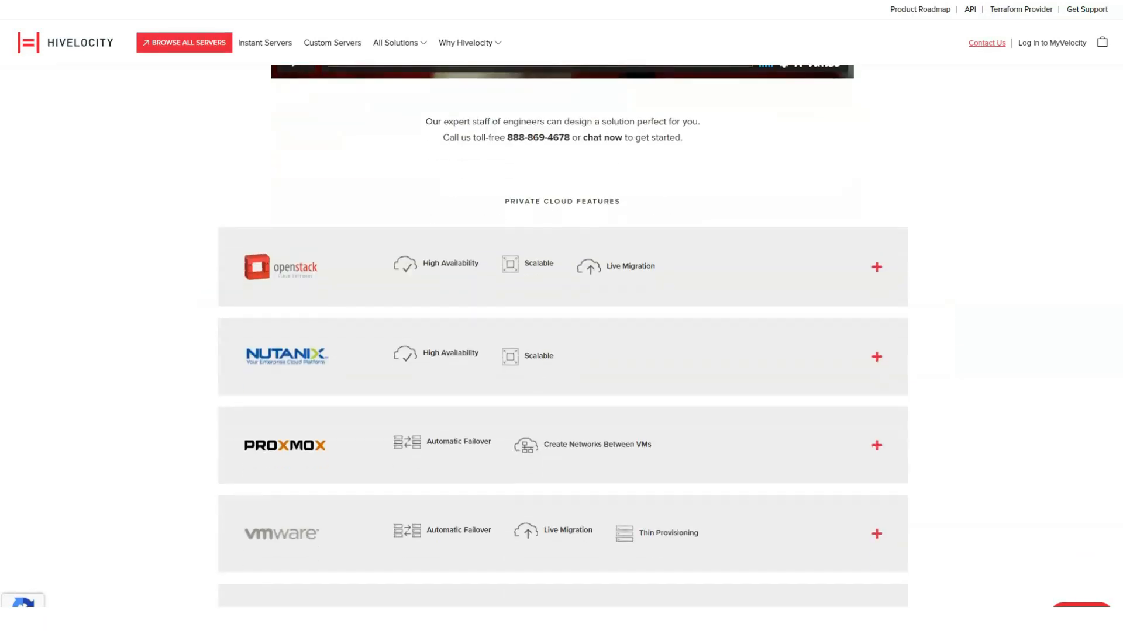
scroll("down", 3)
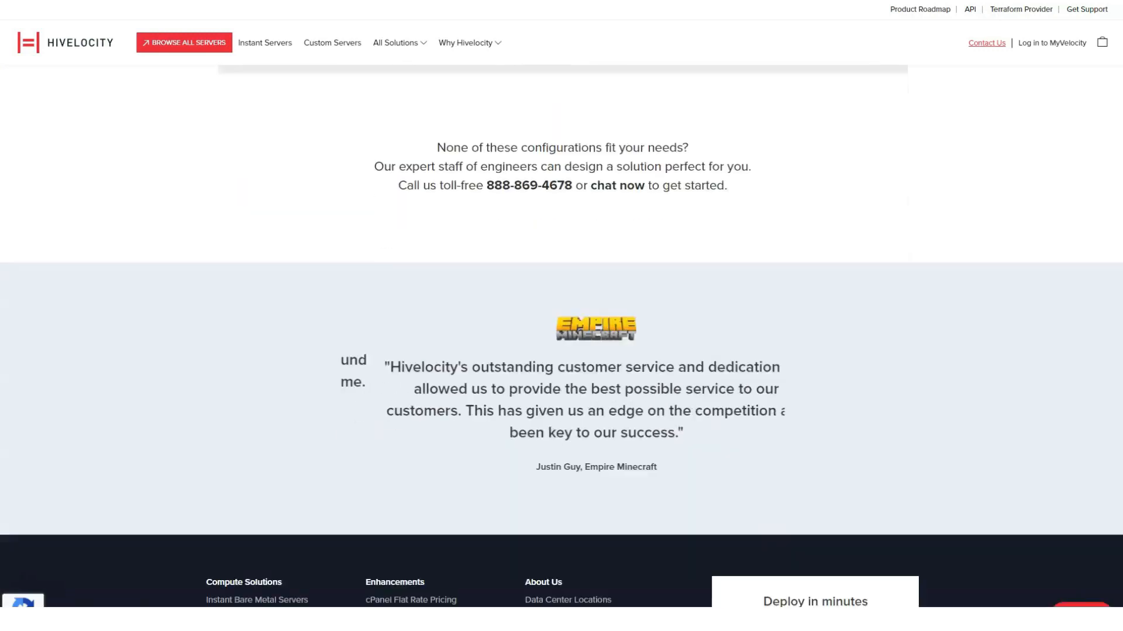
scroll("up", 3)
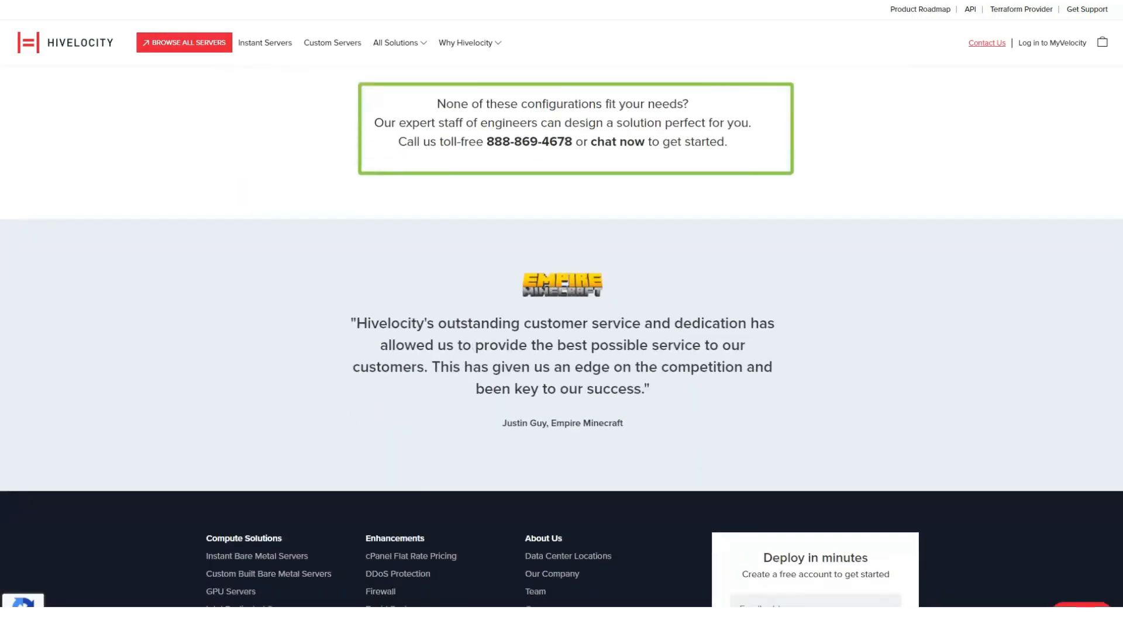
left_click(395, 43)
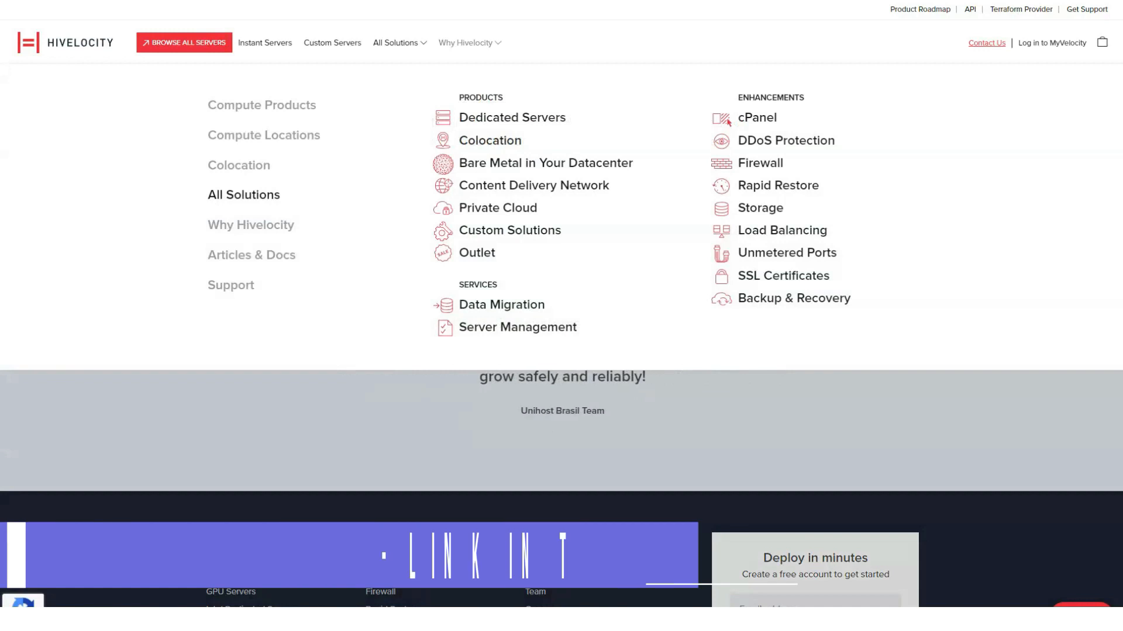
Step: Browse the Outlet servers page from All Solutions
left_click(476, 255)
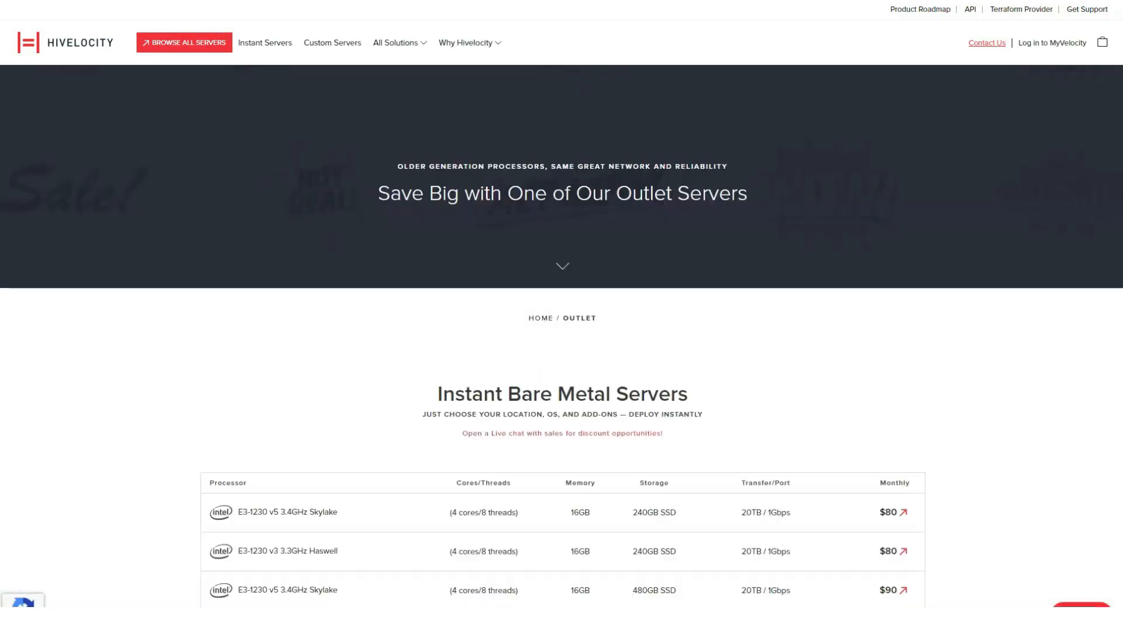
scroll("down", 3)
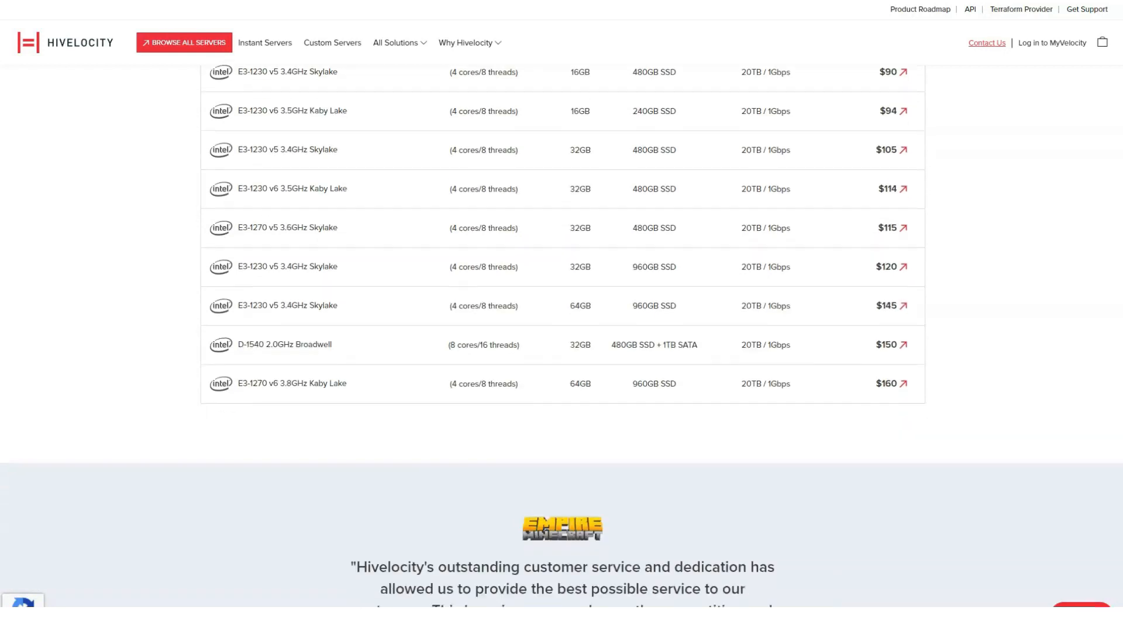
left_click(396, 43)
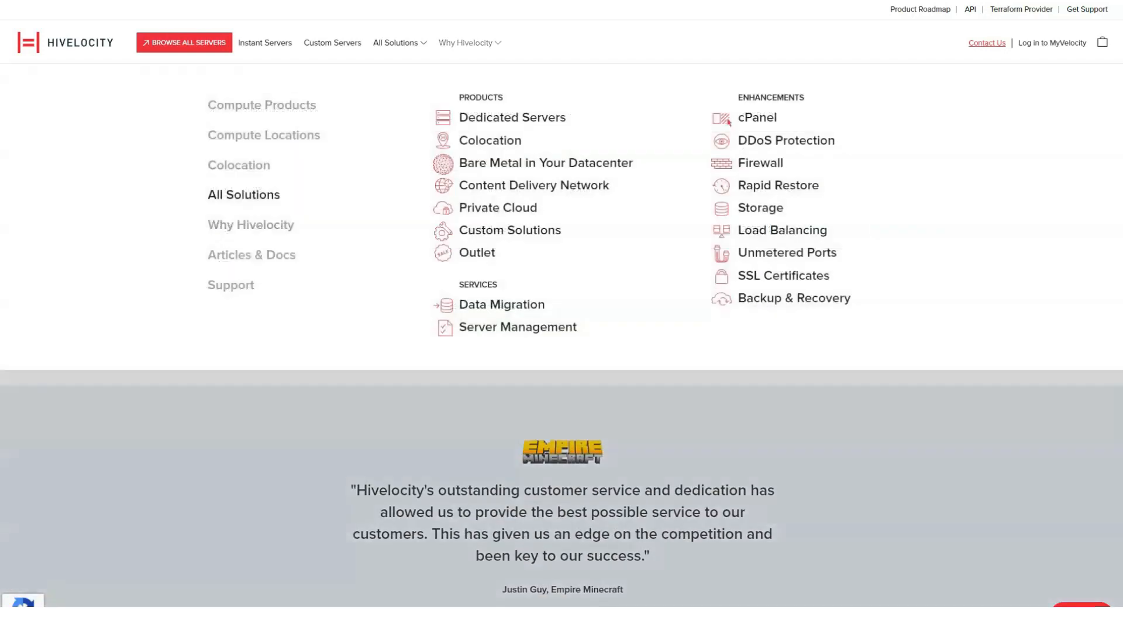
Step: Open cPanel flat-rate pricing and choose the 501-1000 Accounts tier, reading the cost comparisons and support perks
left_click(755, 117)
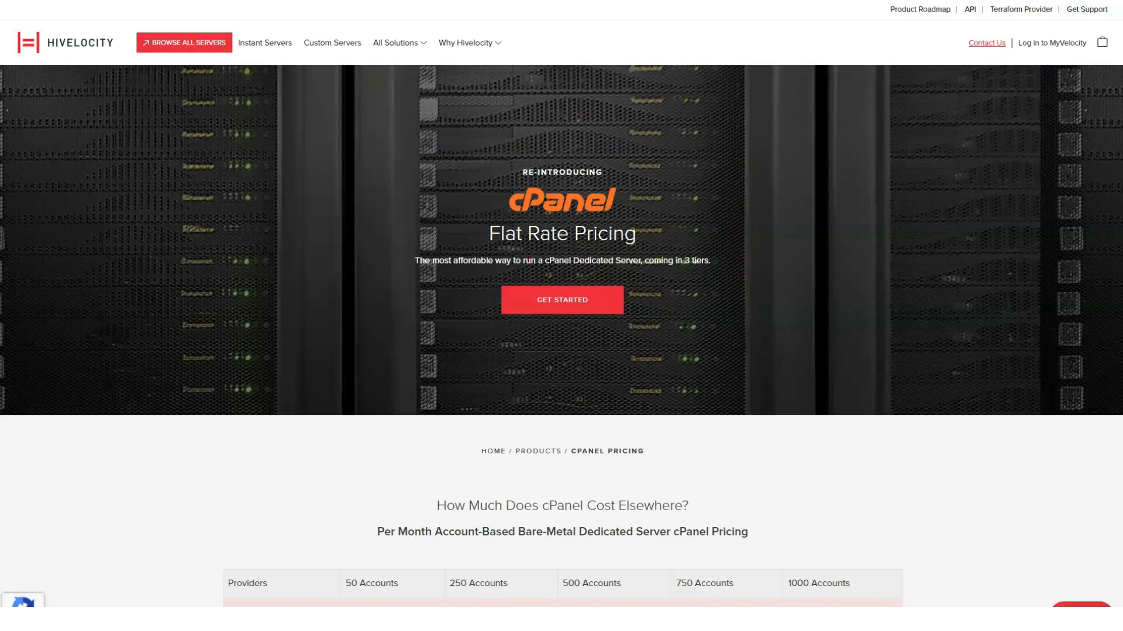
scroll("down", 3)
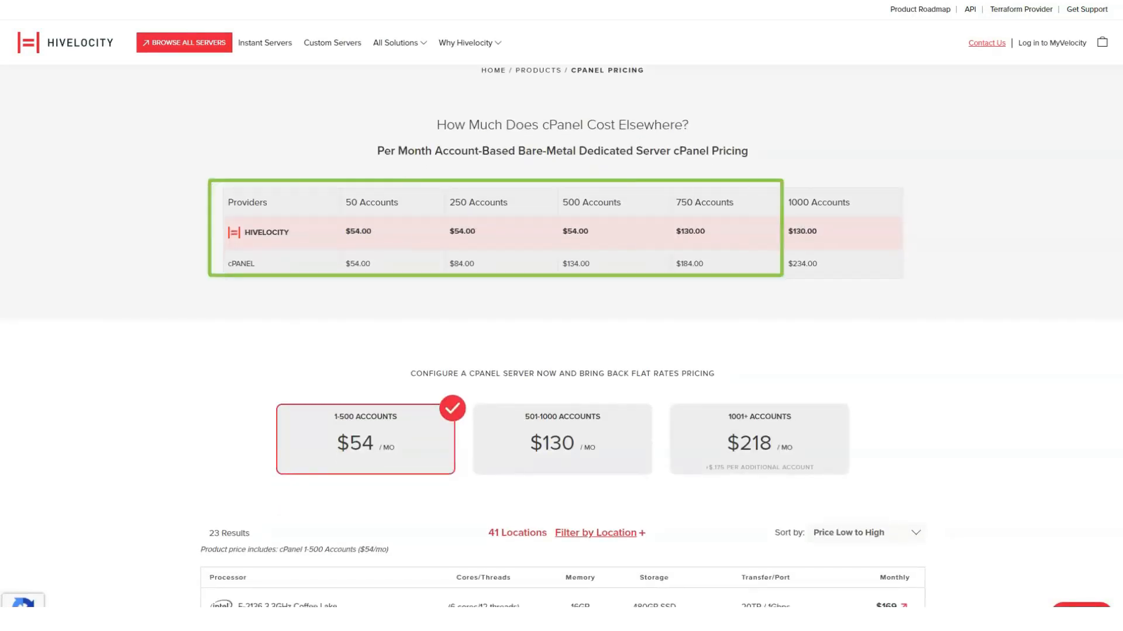
left_click(562, 139)
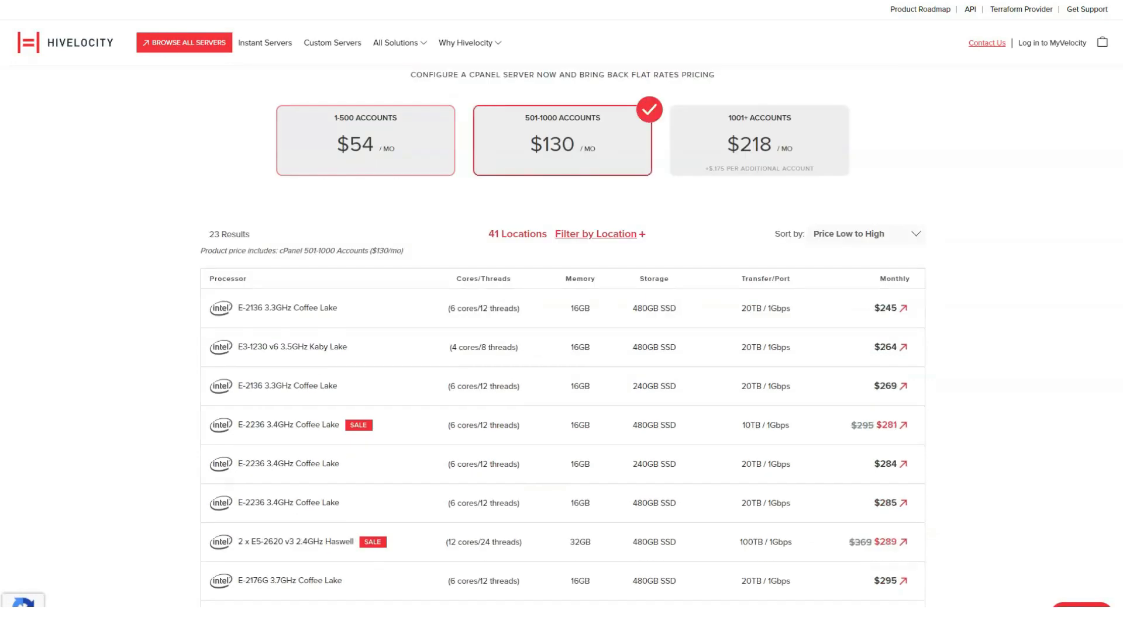
scroll("down", 3)
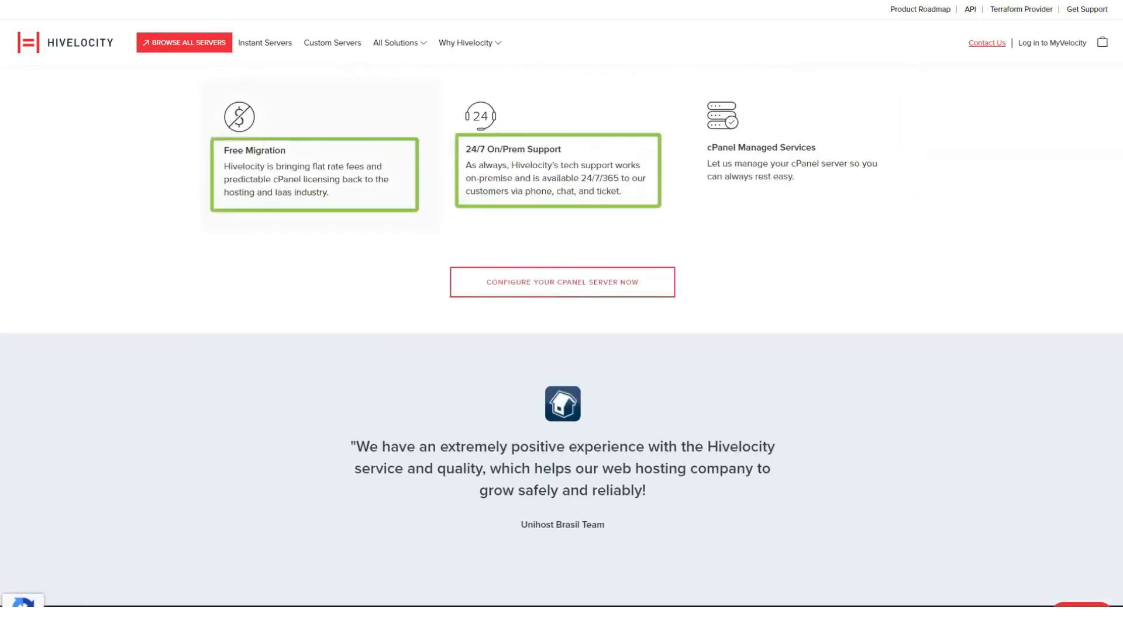
scroll("down", 3)
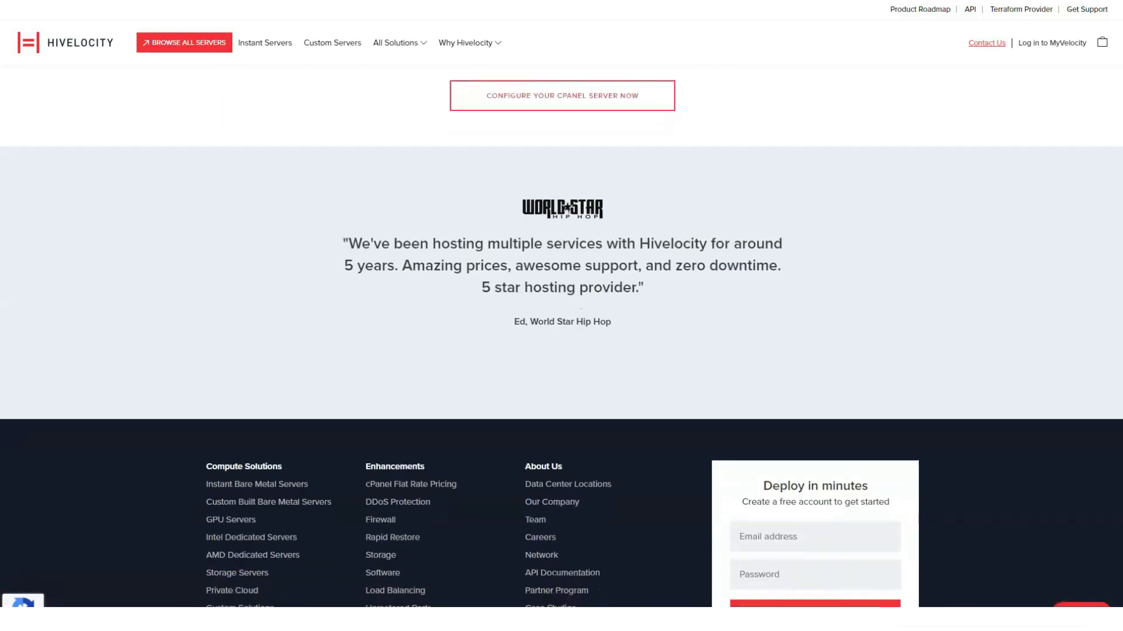
left_click(396, 44)
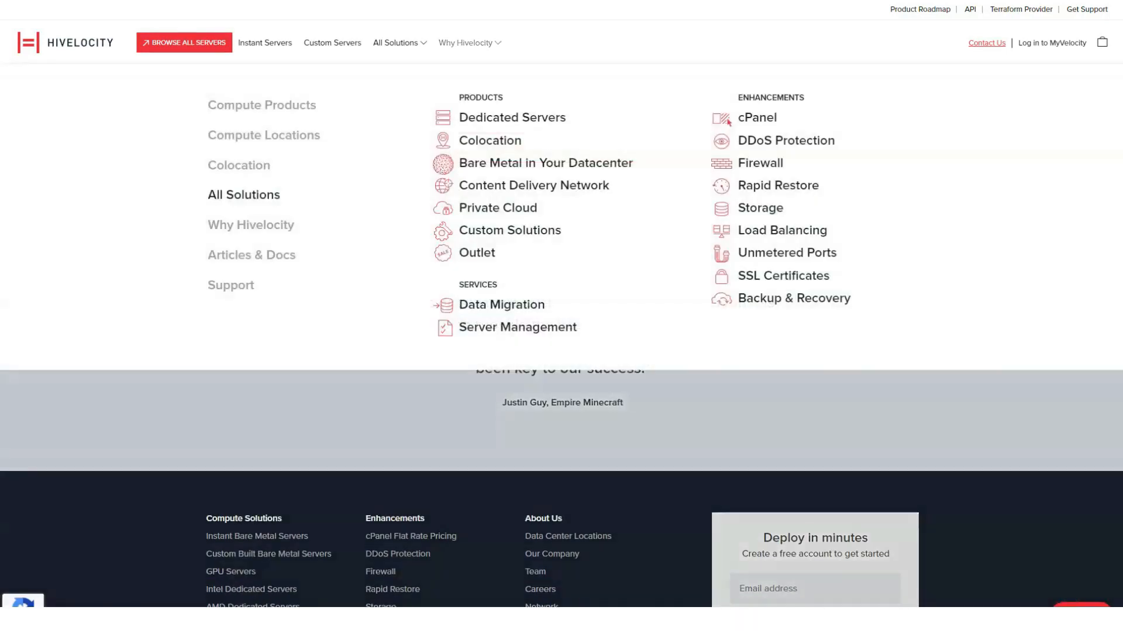
Step: Open DDoS Protection from Enhancements and read the free FENS versus $15/month Server Defense tiers and attack types
left_click(786, 140)
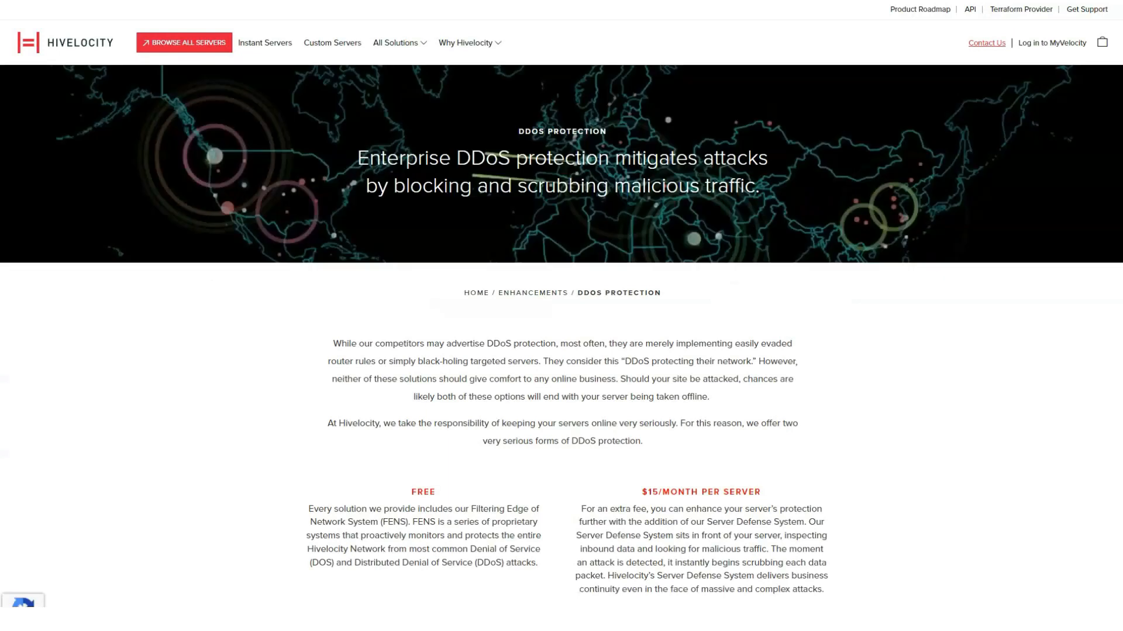
scroll("down", 3)
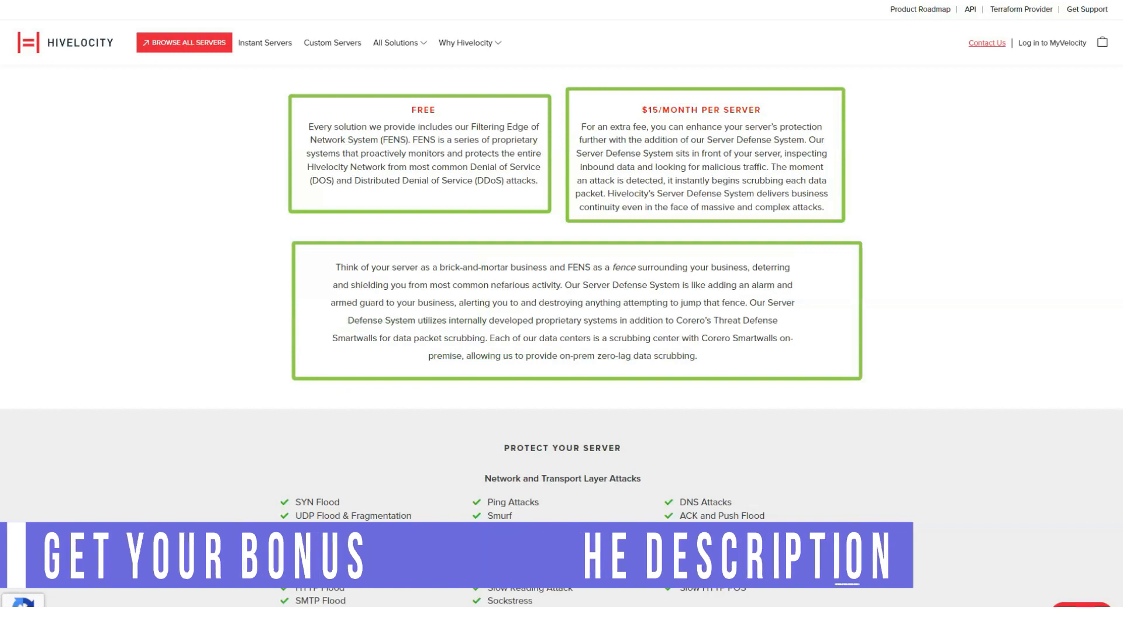
scroll("down", 3)
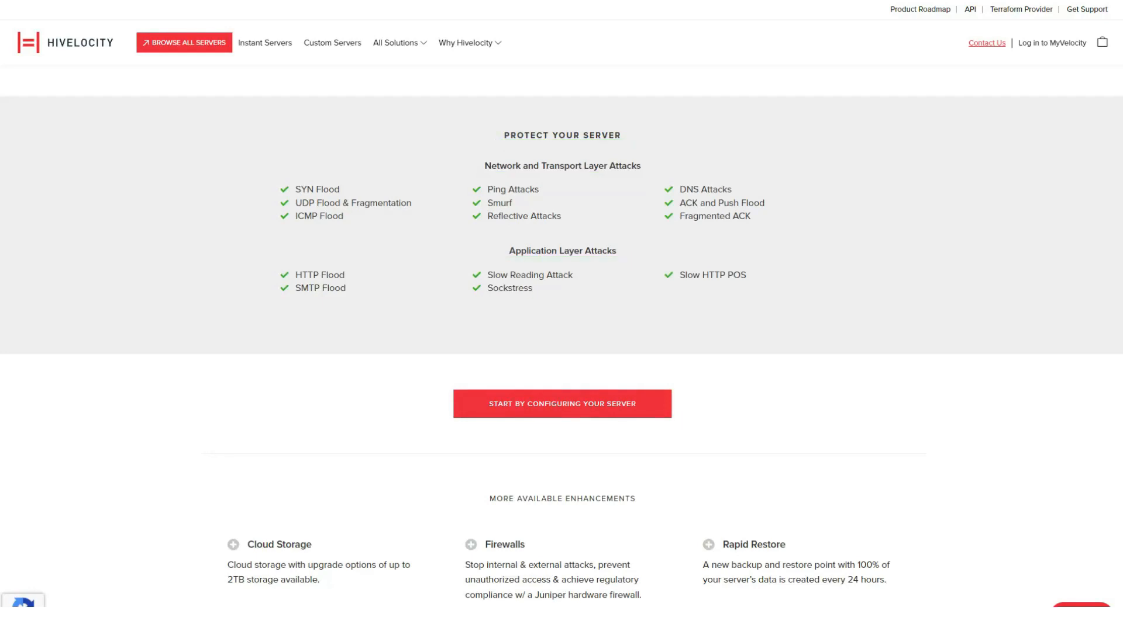
scroll("down", 3)
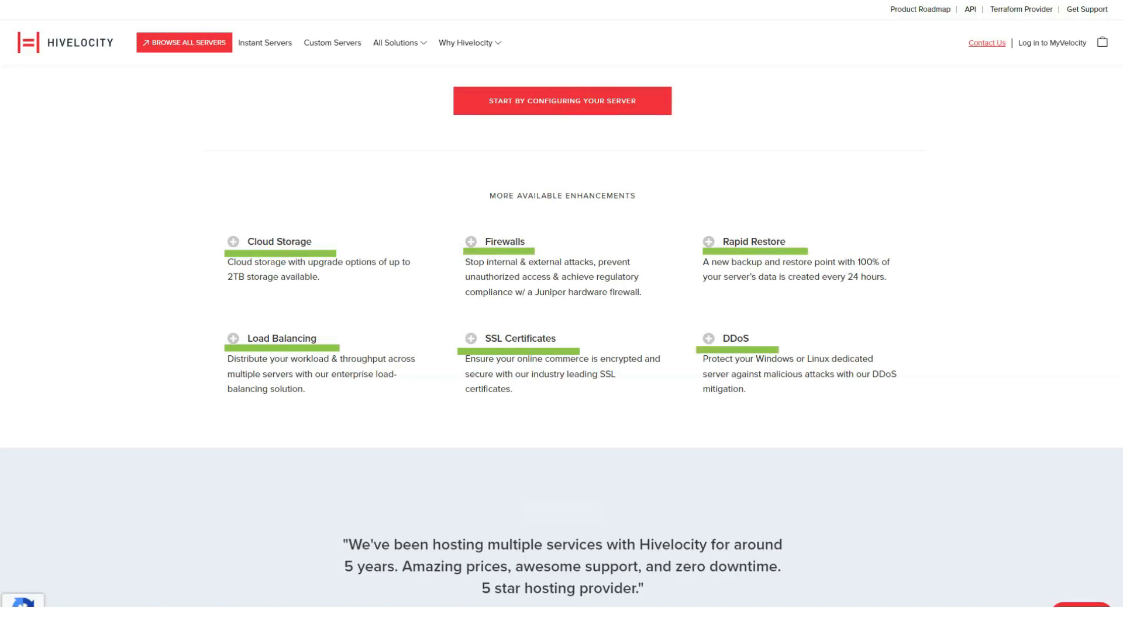
scroll("down", 3)
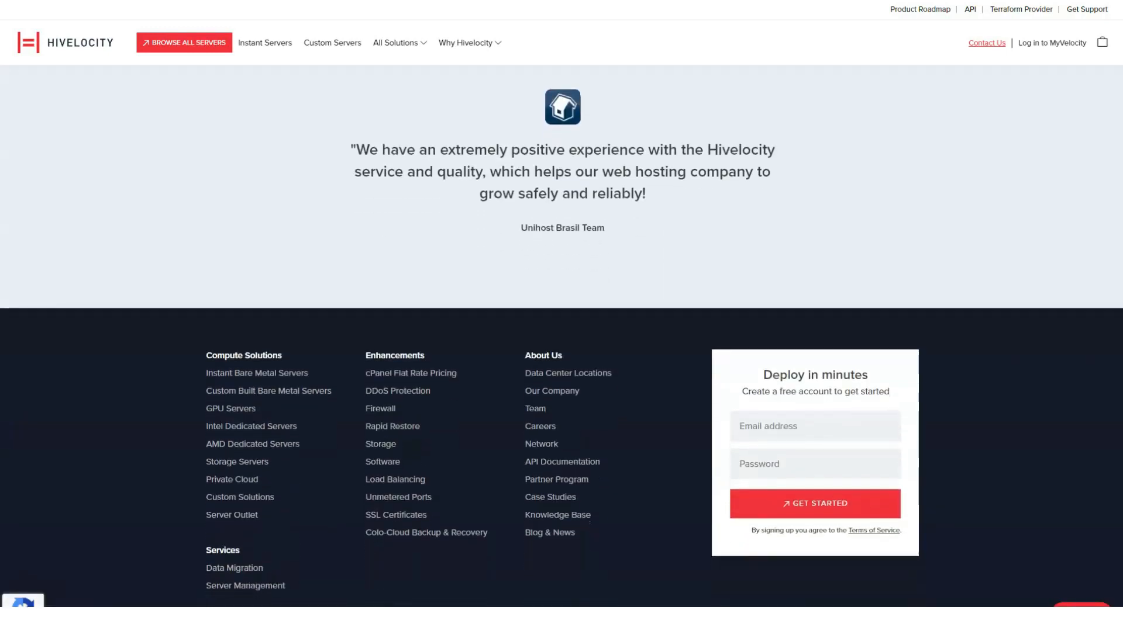
left_click(394, 43)
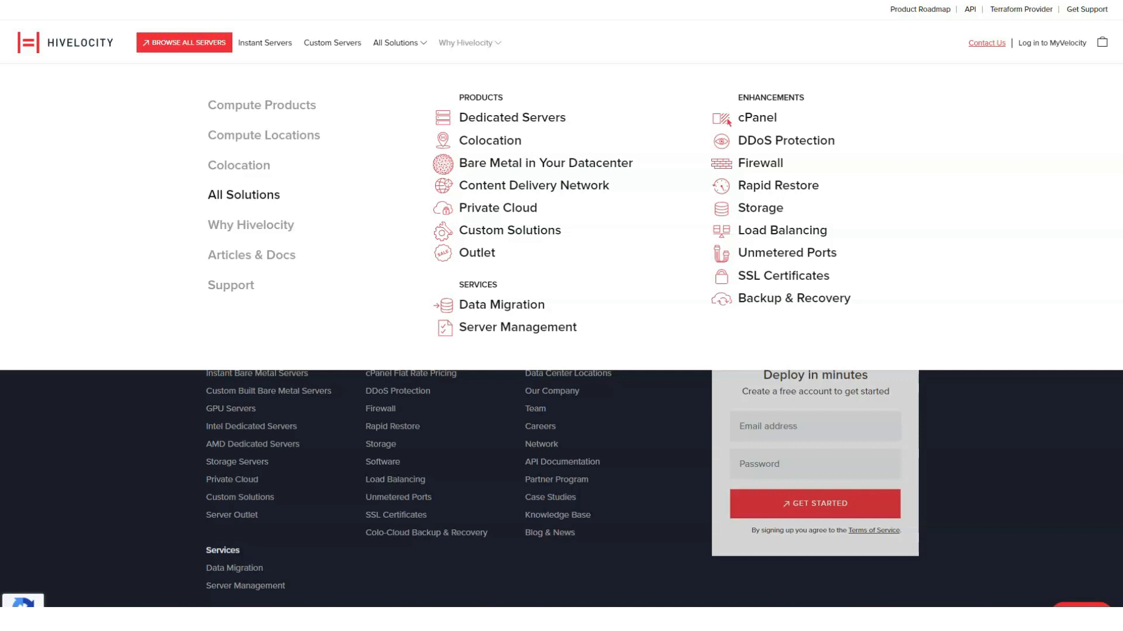
Step: Open Backup & Recovery, set Colo-Cloud storage to 7 TB at $559/month and read the backup features and enhancements
left_click(793, 298)
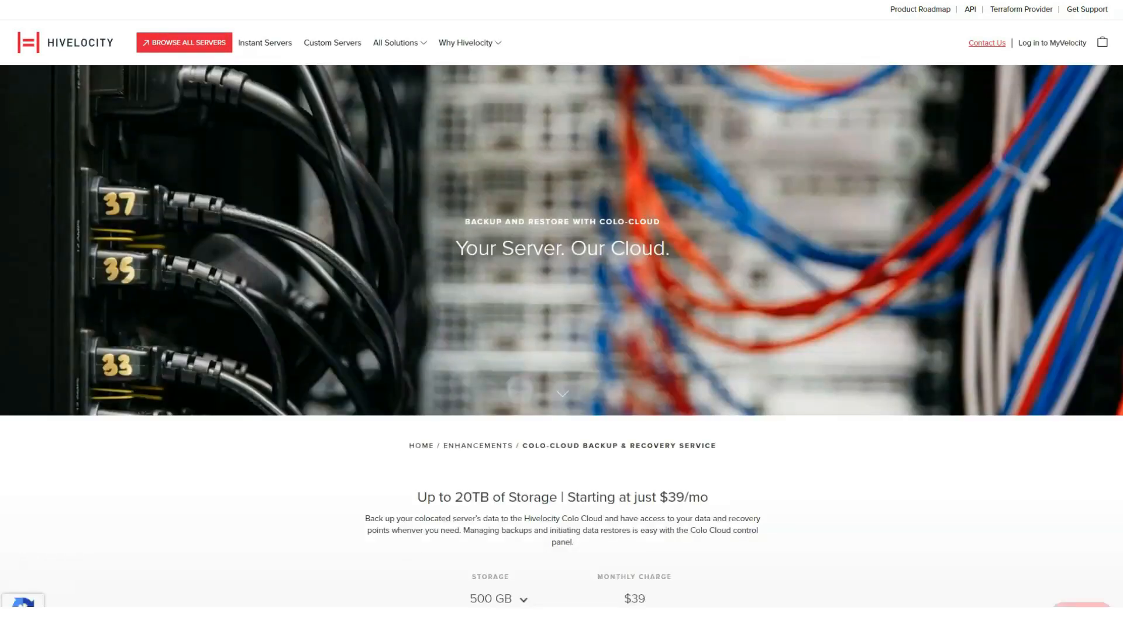
left_click(497, 250)
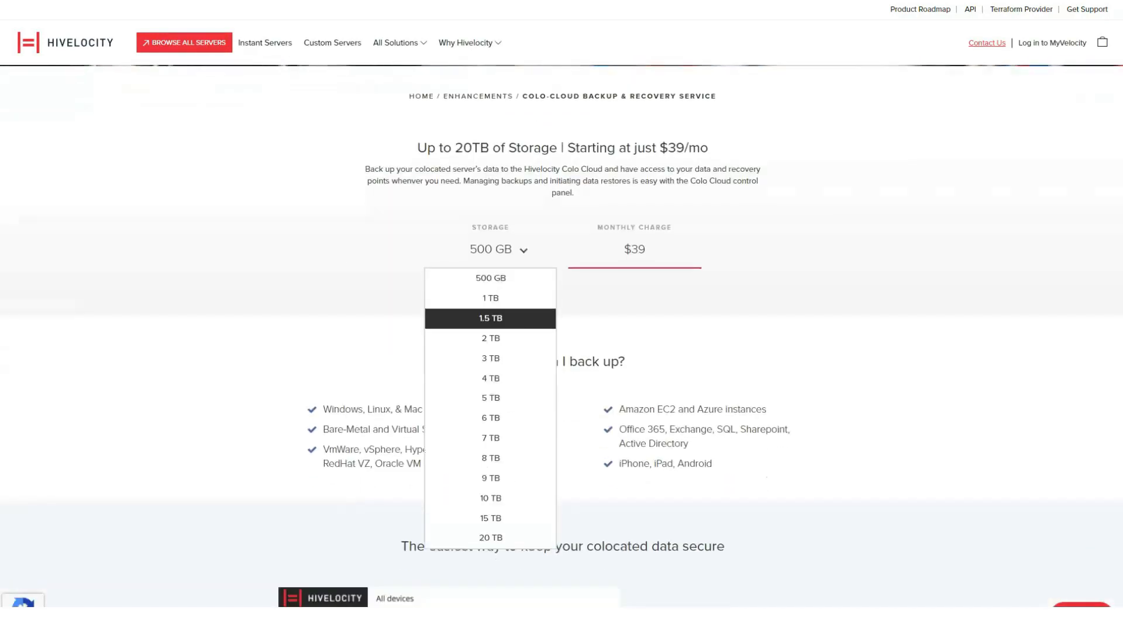
left_click(490, 443)
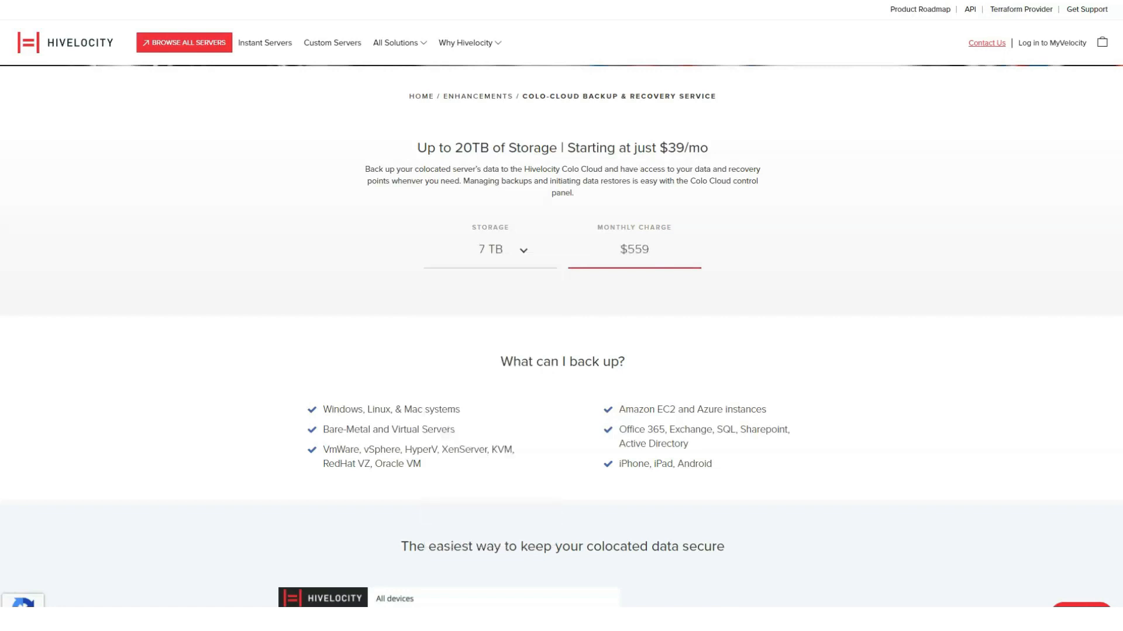
scroll("down", 3)
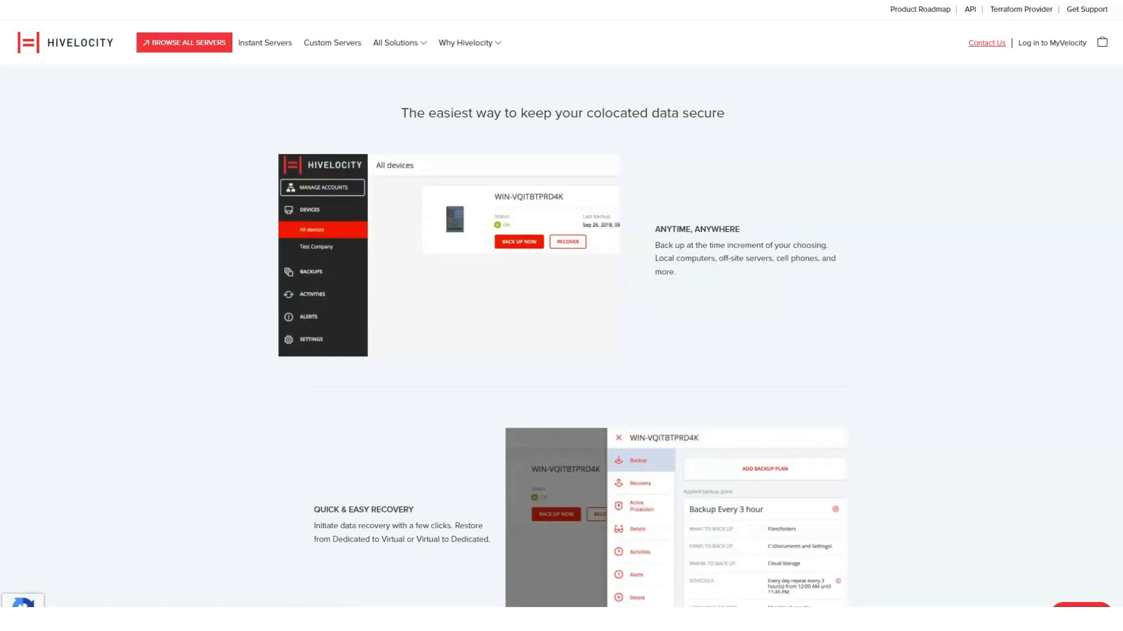
scroll("down", 3)
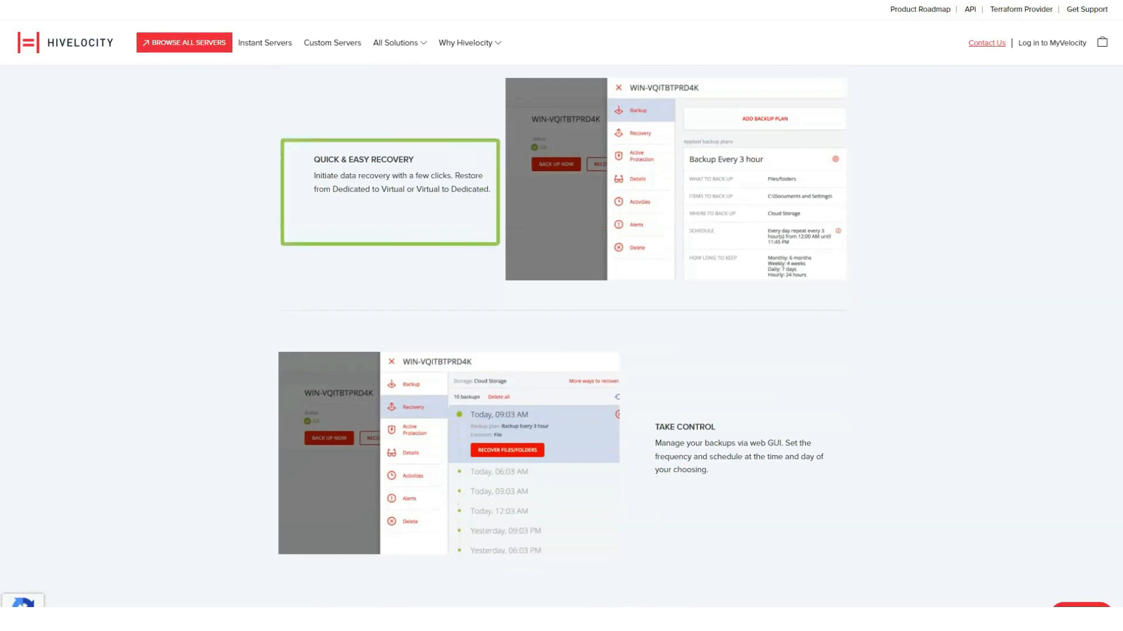
scroll("down", 3)
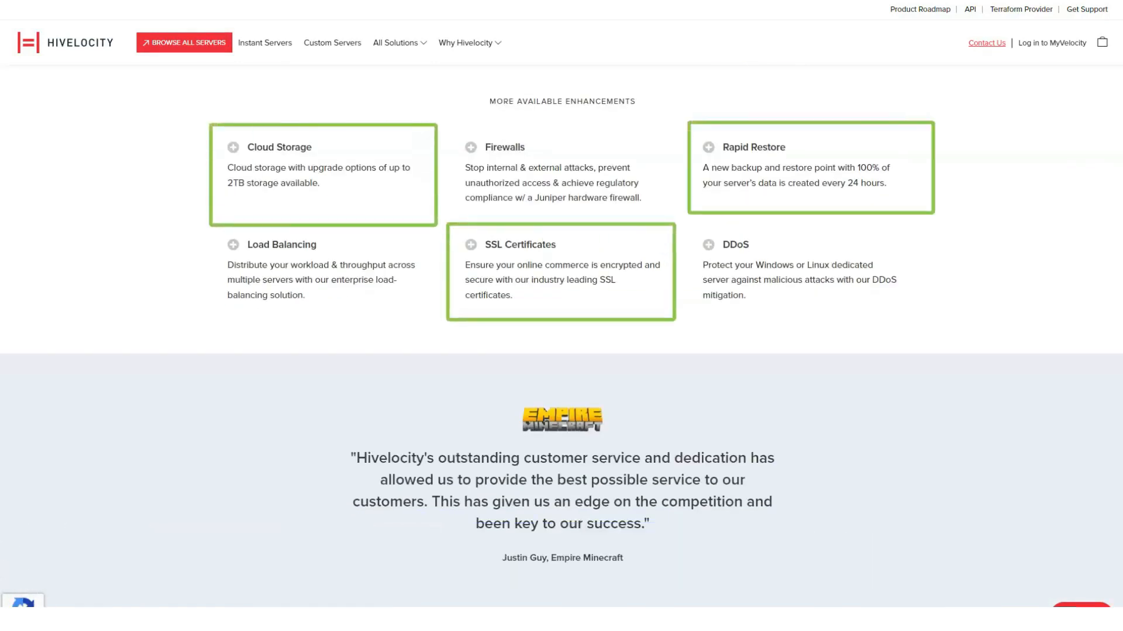
scroll("down", 3)
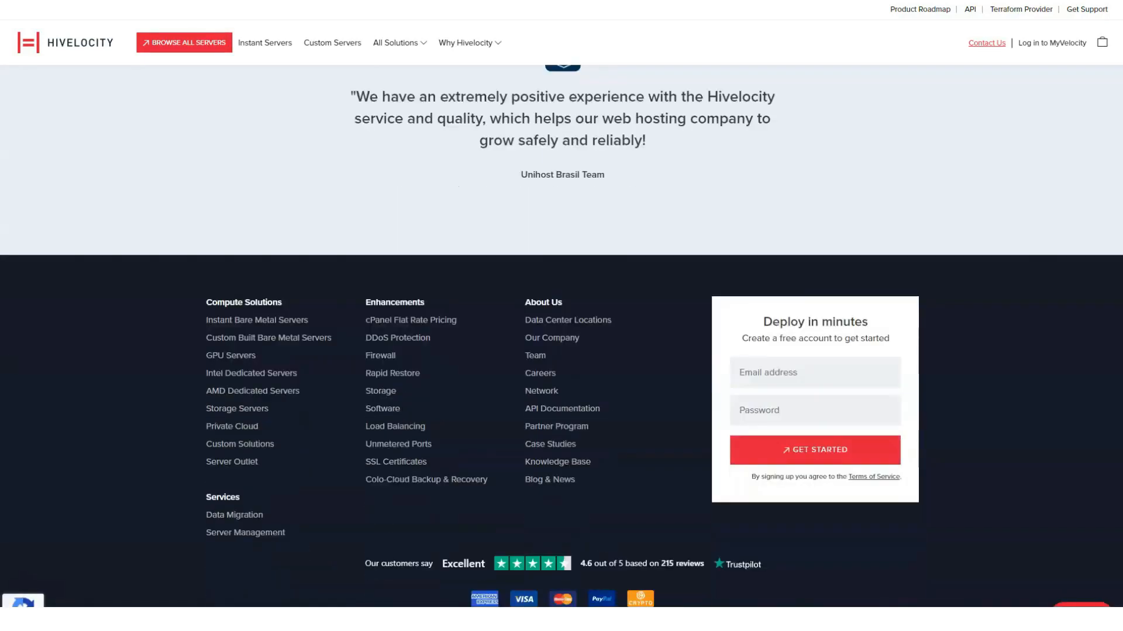